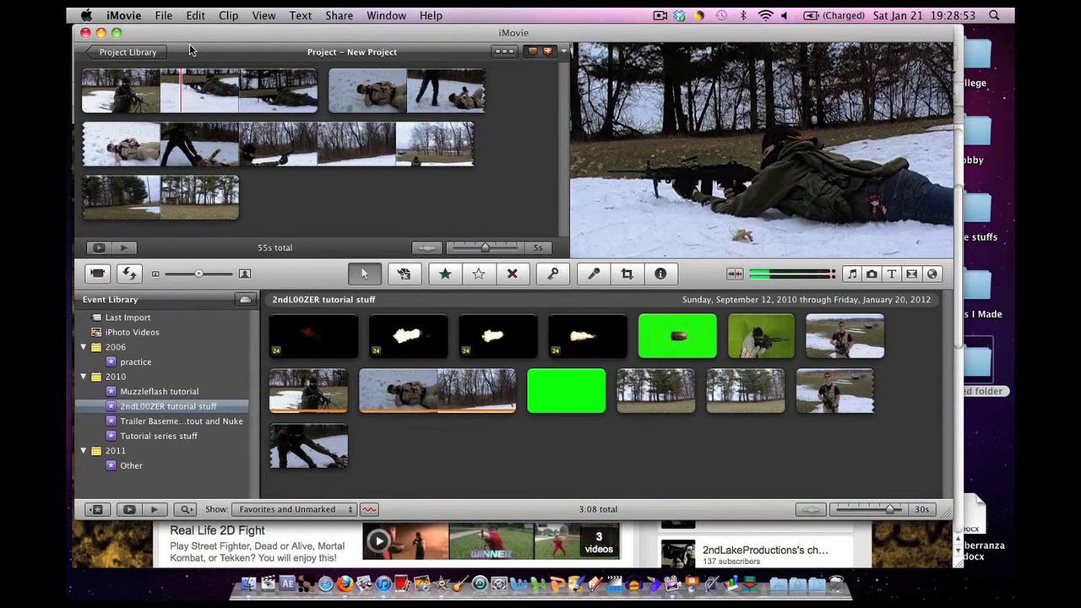
Step: Confirm Show Advanced Tools is enabled in iMovie Preferences and close Preferences
{"action": "left_click", "coordinate": [123, 15]}
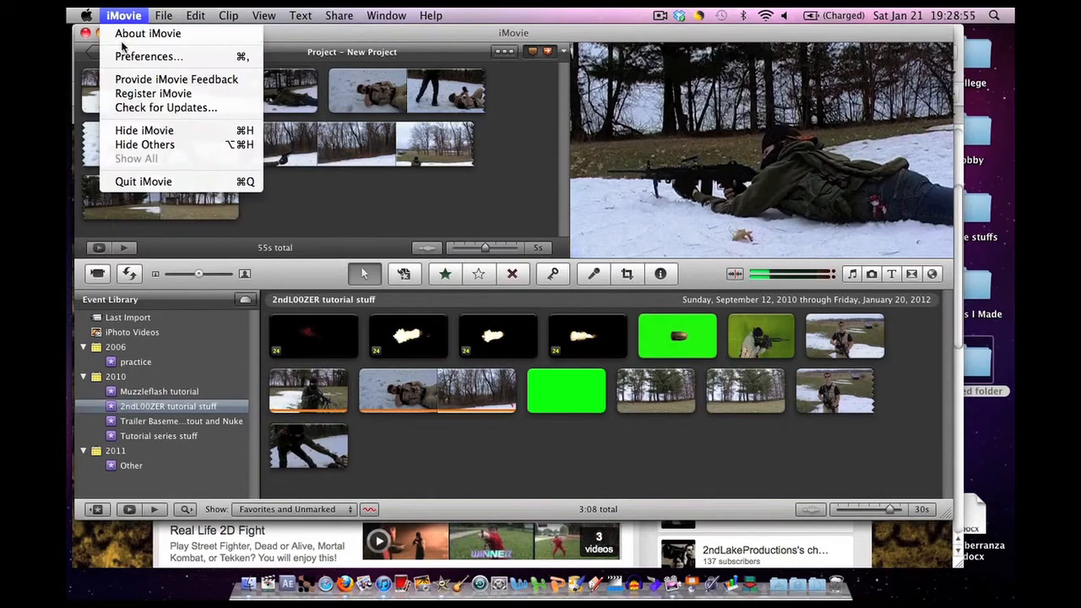
{"action": "left_click", "coordinate": [149, 56]}
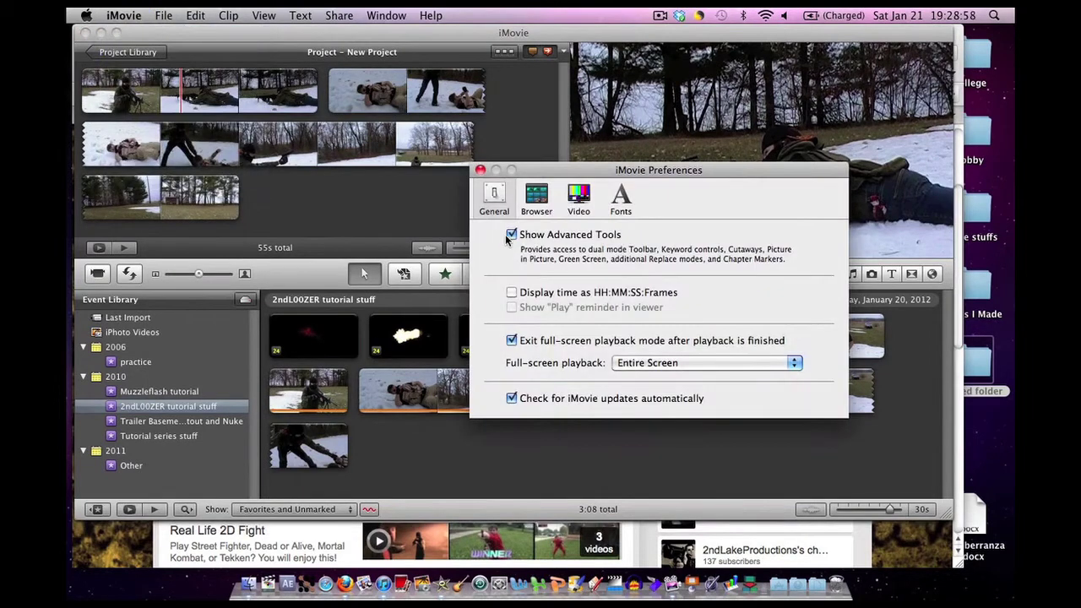
{"action": "left_click", "coordinate": [512, 235]}
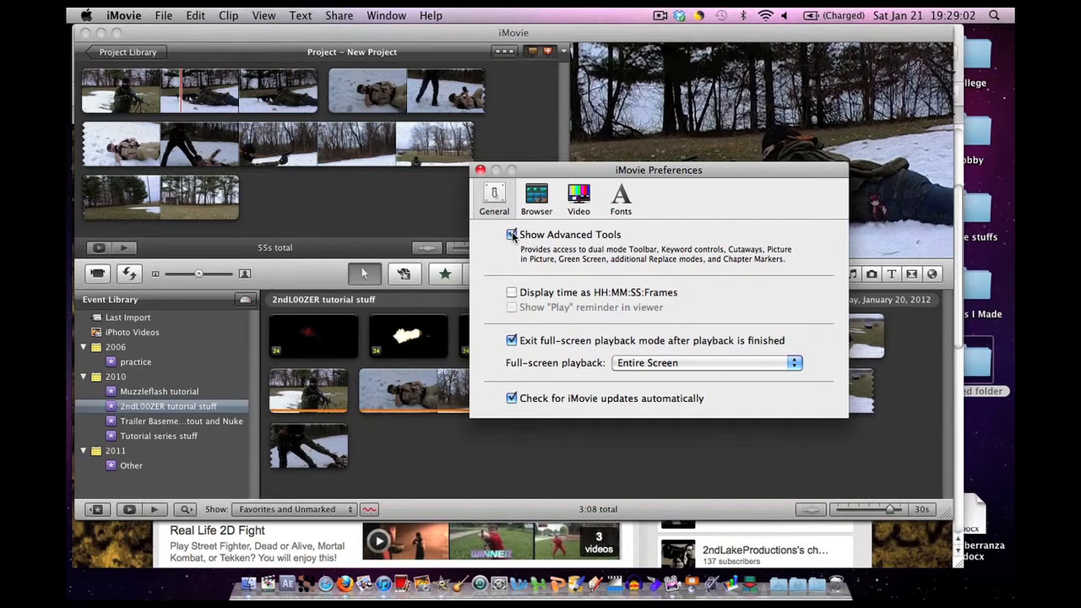
{"action": "left_click", "coordinate": [480, 170]}
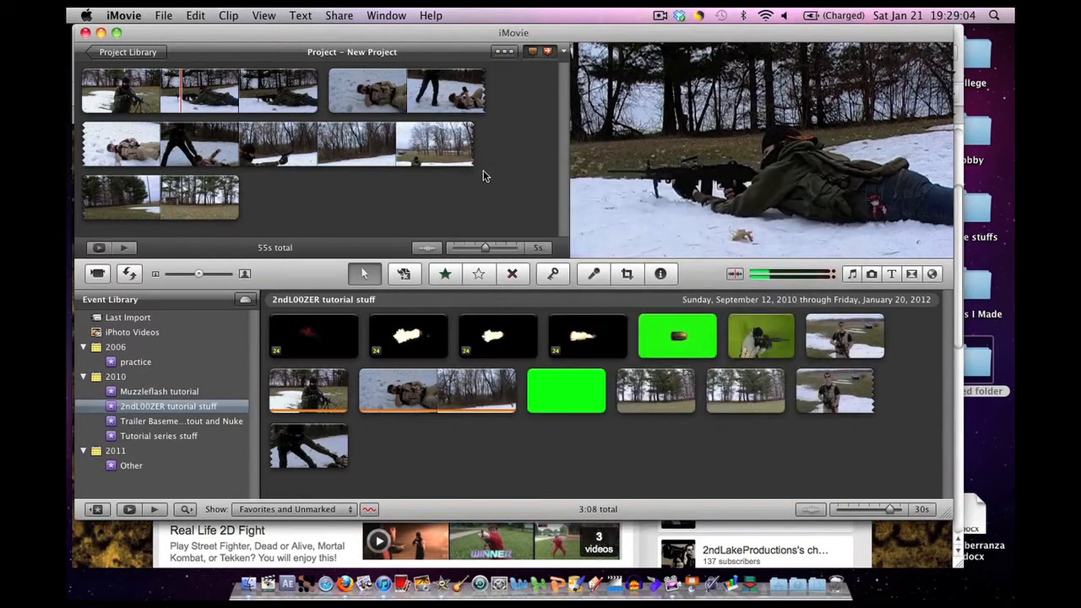
{"action": "mouse_move", "coordinate": [450, 406]}
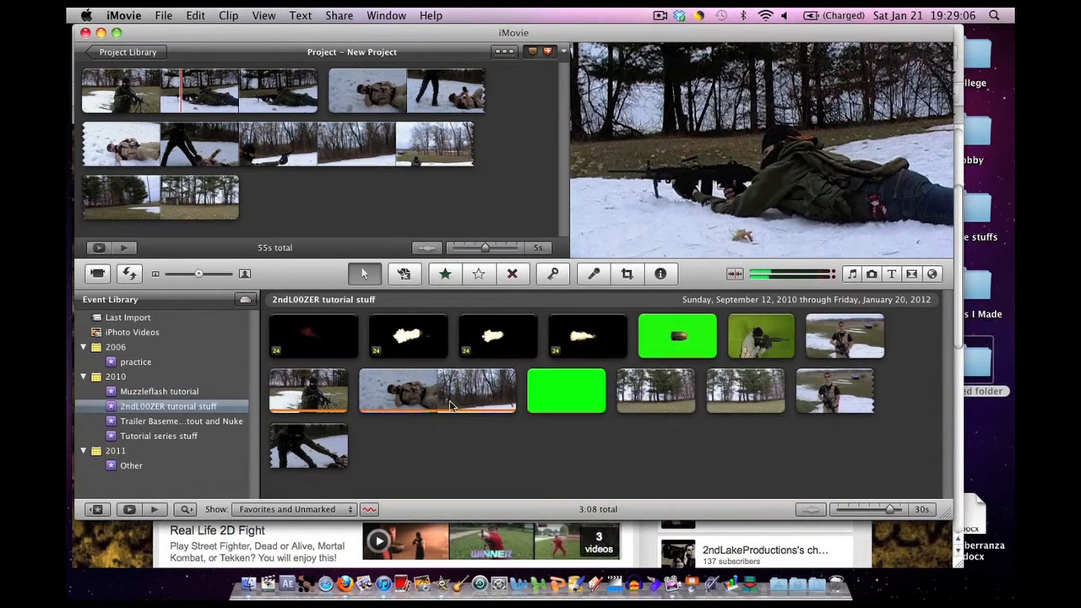
Step: View the '2ndL00ZER tutorial stuff' folder in Movies › iMovie Events, then close Finder
{"action": "right_click", "coordinate": [436, 390]}
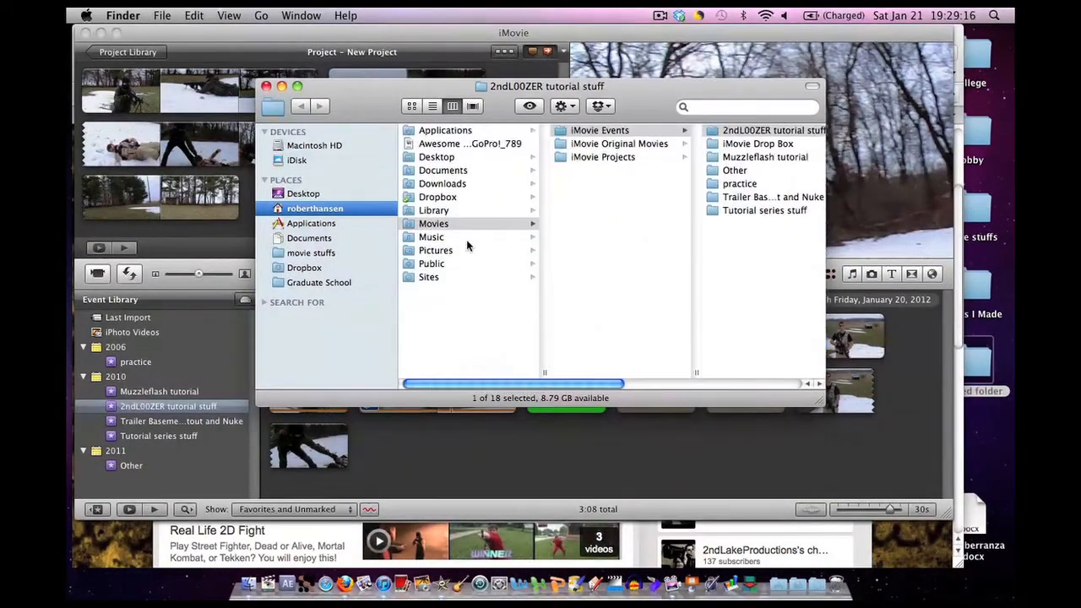
{"action": "mouse_move", "coordinate": [344, 146]}
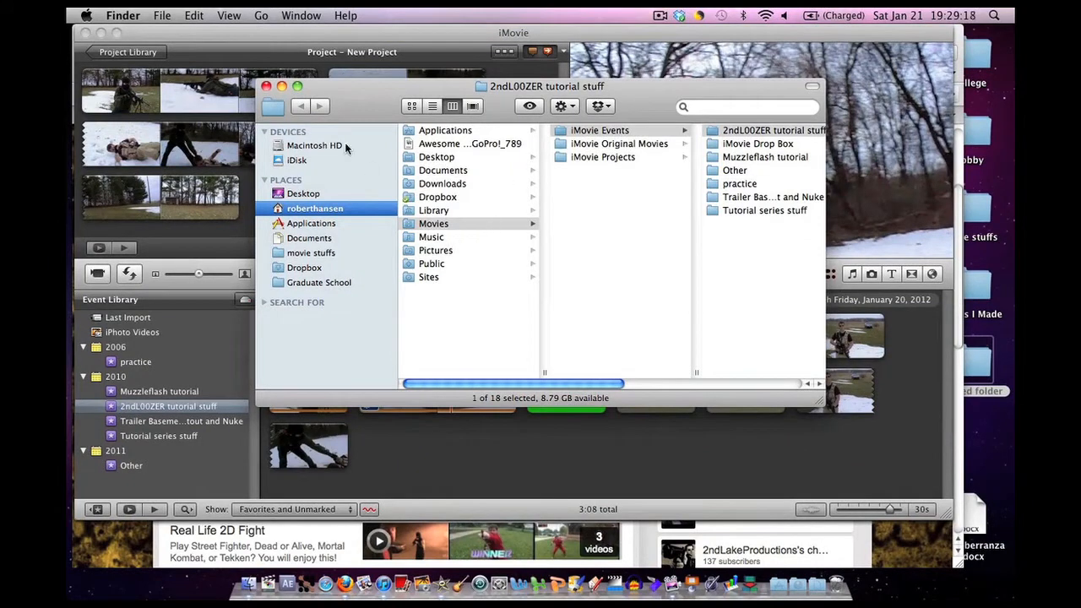
{"action": "left_click", "coordinate": [267, 85]}
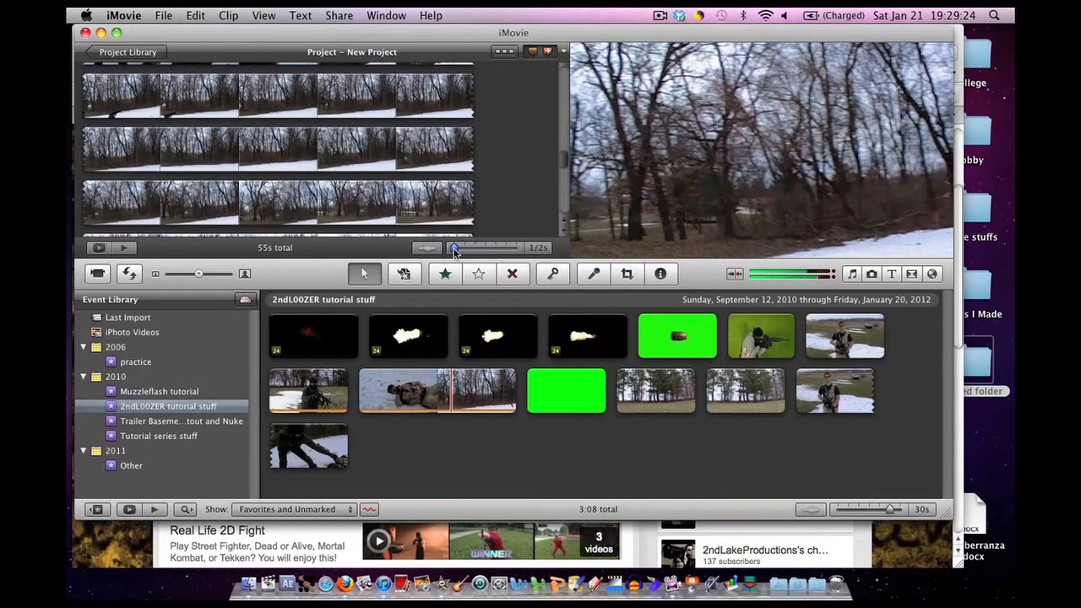
Step: Set the thumbnail-duration slider back to 5s and open the Music and Sound Effects library
{"action": "left_click_drag", "start_coordinate": [454, 247], "coordinate": [486, 248]}
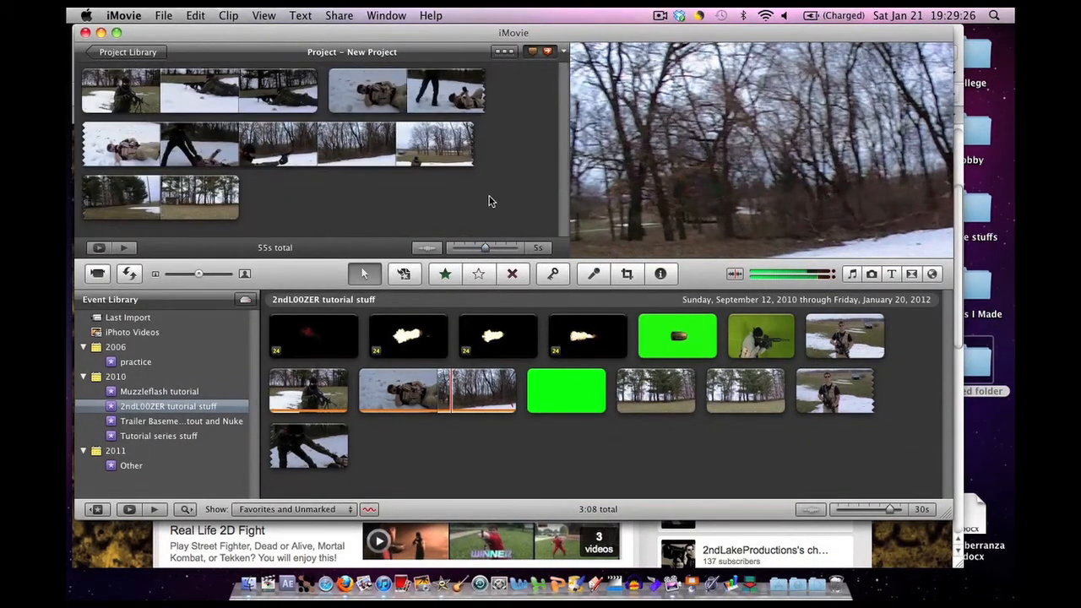
{"action": "mouse_move", "coordinate": [401, 198]}
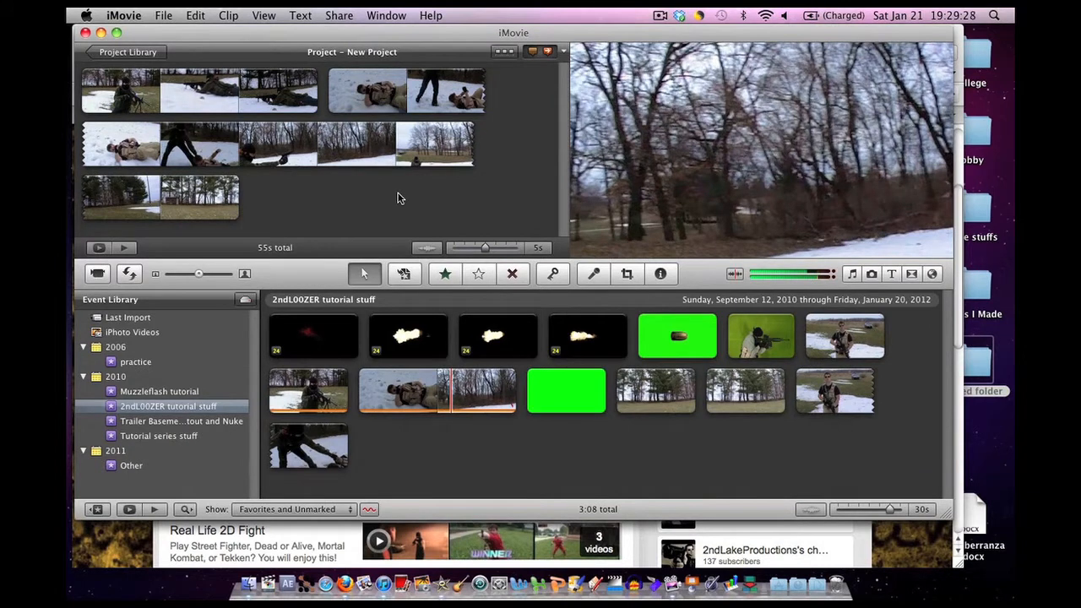
{"action": "mouse_move", "coordinate": [498, 208]}
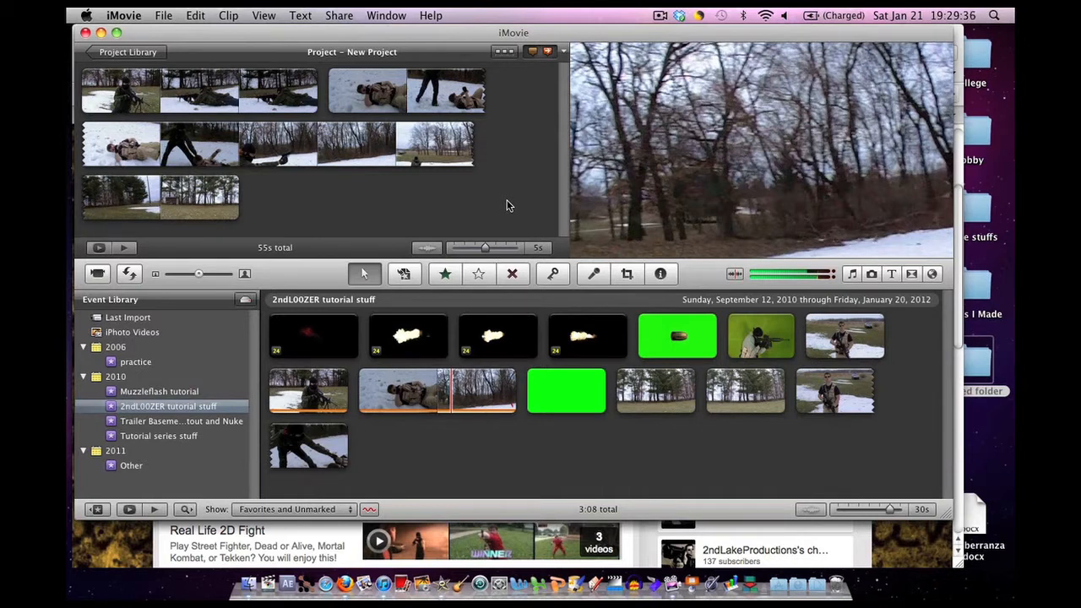
{"action": "mouse_move", "coordinate": [848, 290]}
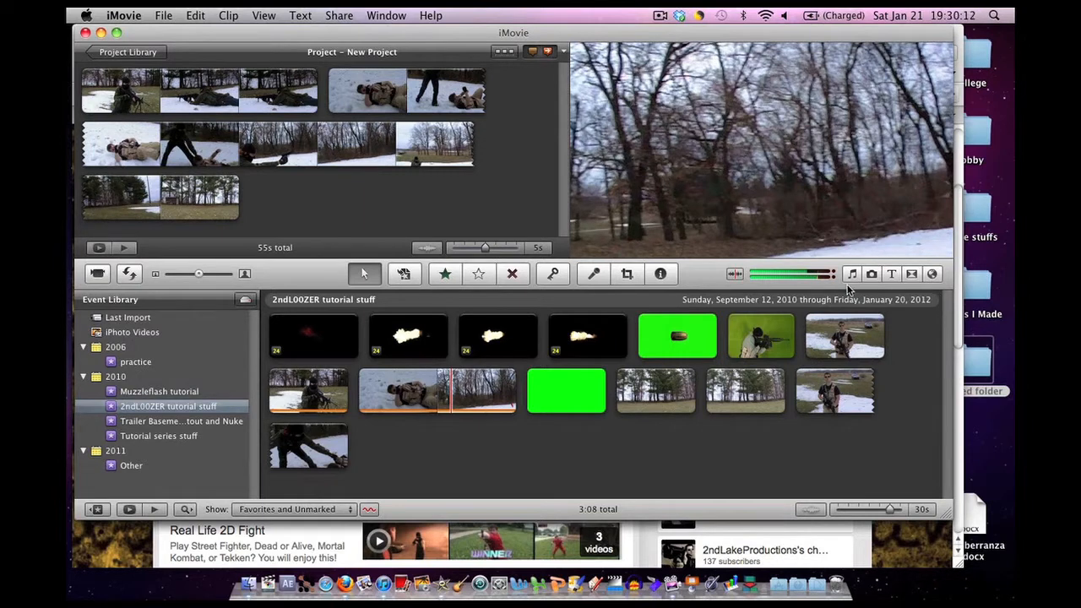
{"action": "mouse_move", "coordinate": [870, 297]}
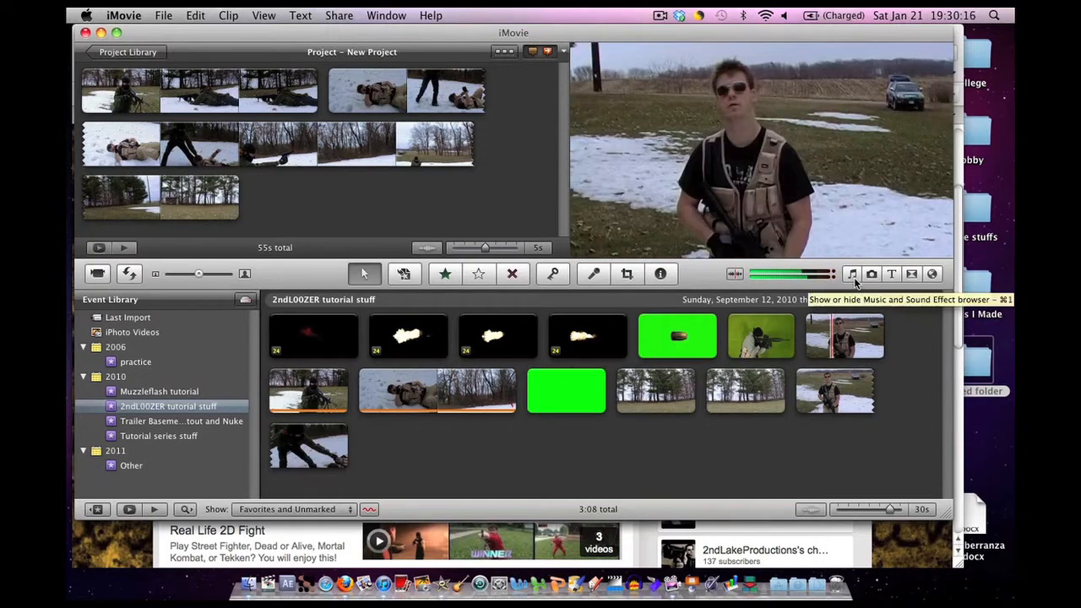
{"action": "left_click", "coordinate": [851, 274]}
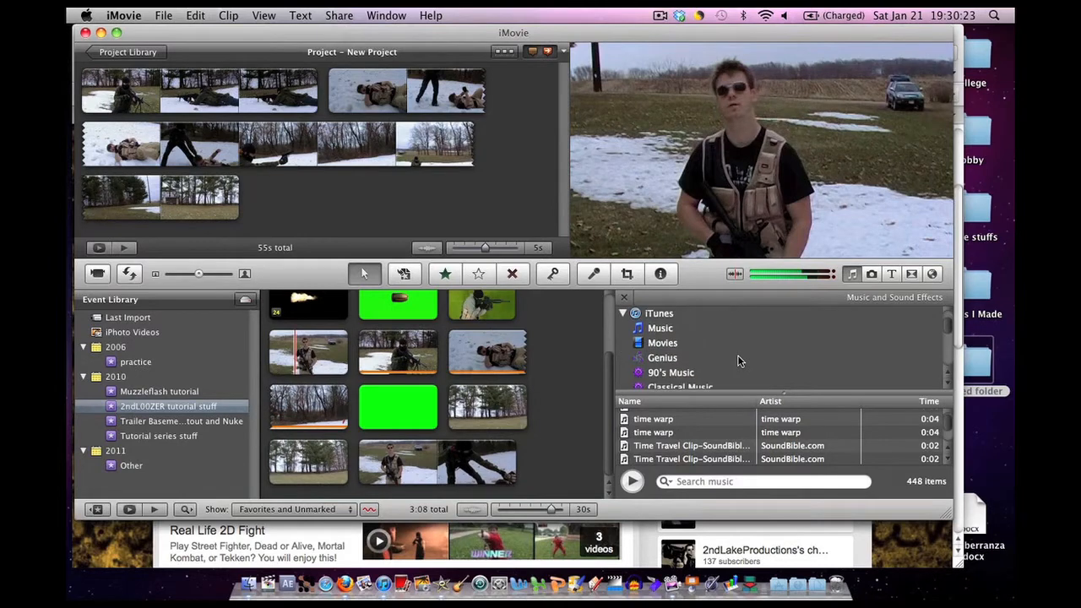
{"action": "scroll", "scroll_direction": "down", "scroll_amount": 3}
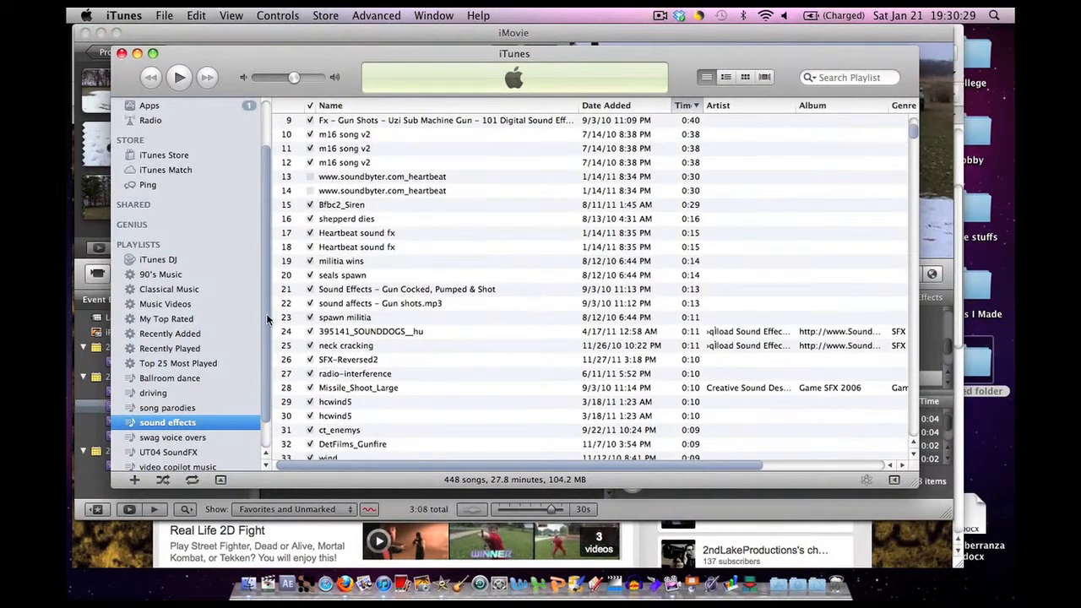
Step: Scroll through the 448-item 'sound effects' playlist in iTunes
{"action": "scroll", "scroll_direction": "up", "scroll_amount": 3}
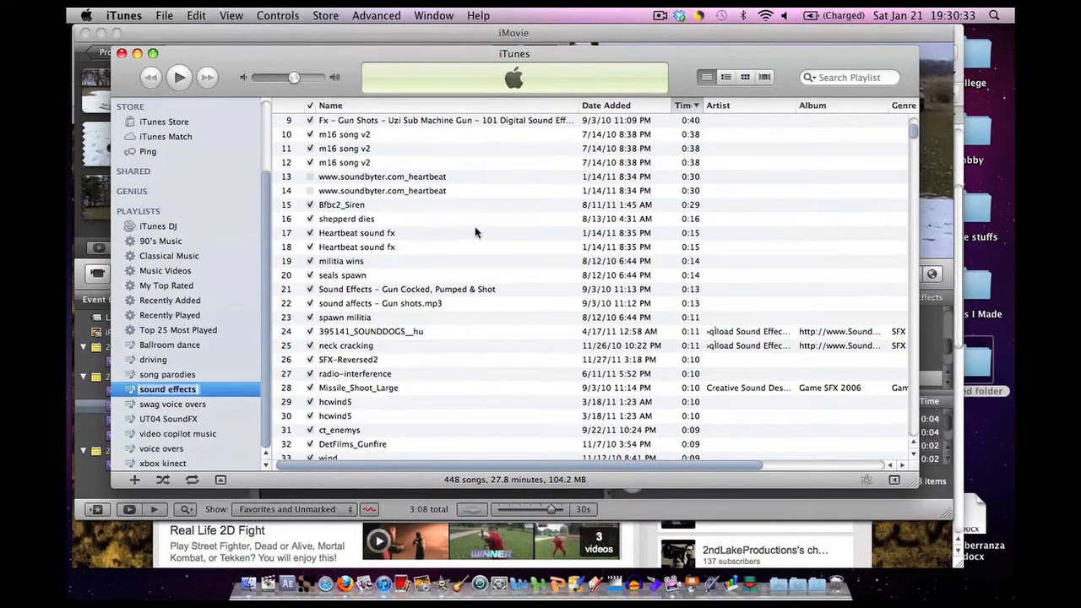
{"action": "scroll", "scroll_direction": "down", "scroll_amount": 3}
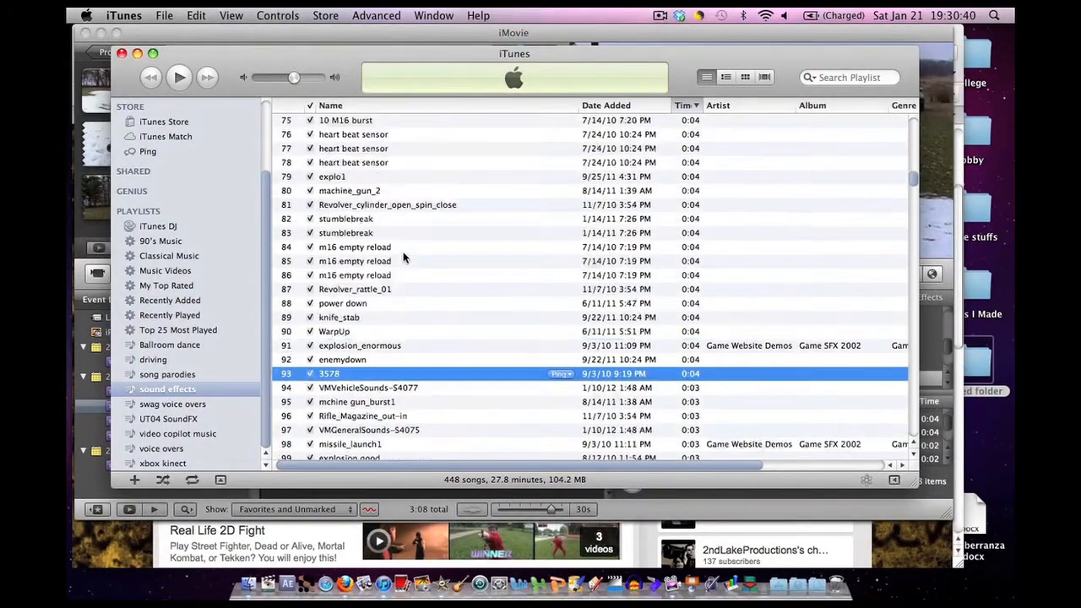
{"action": "scroll", "scroll_direction": "down", "scroll_amount": 3}
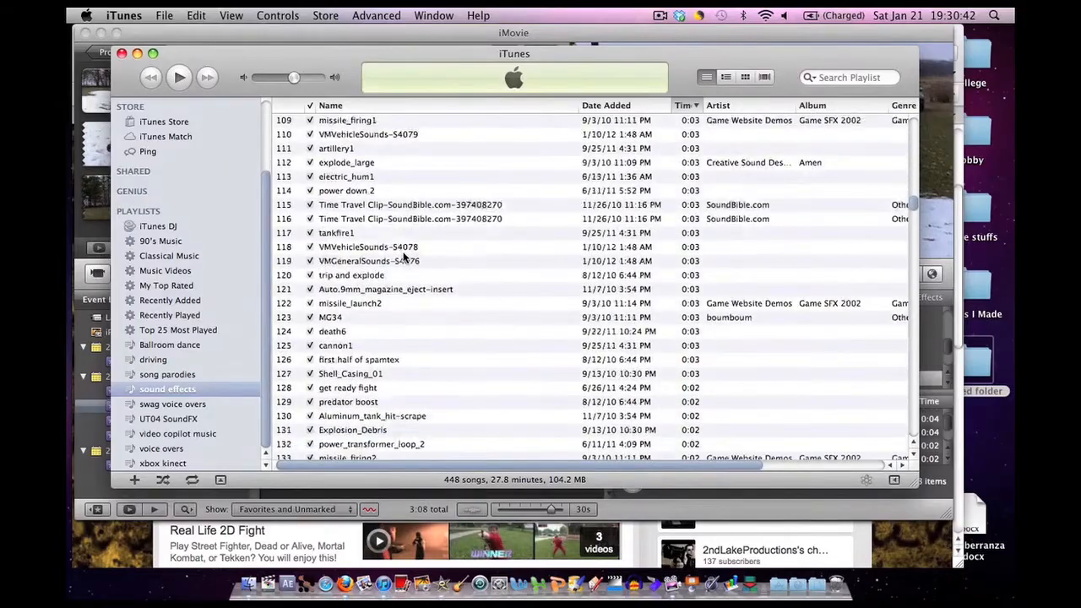
{"action": "scroll", "scroll_direction": "down", "scroll_amount": 3}
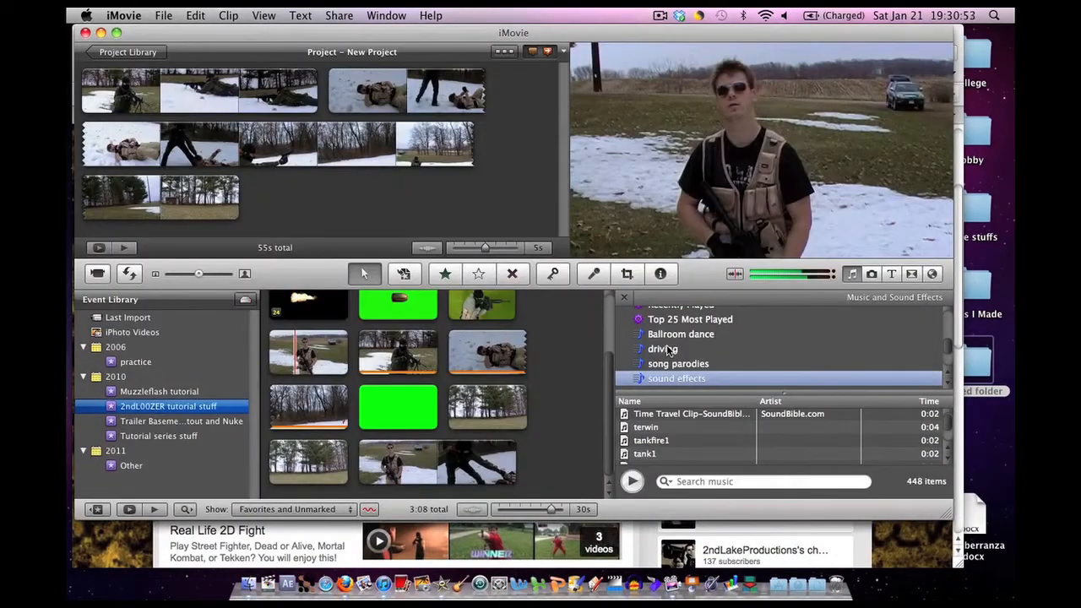
Step: Search the sound effects playlist for 'mach' and select the one-second 'machine gun' clip
{"action": "scroll", "scroll_direction": "down", "scroll_amount": 3}
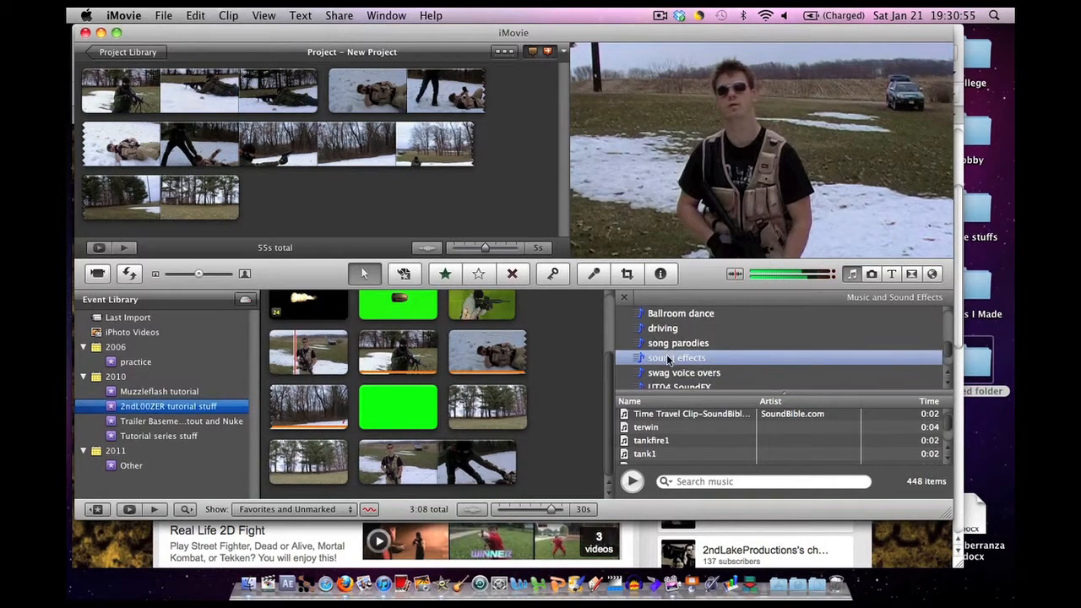
{"action": "left_click", "coordinate": [760, 482]}
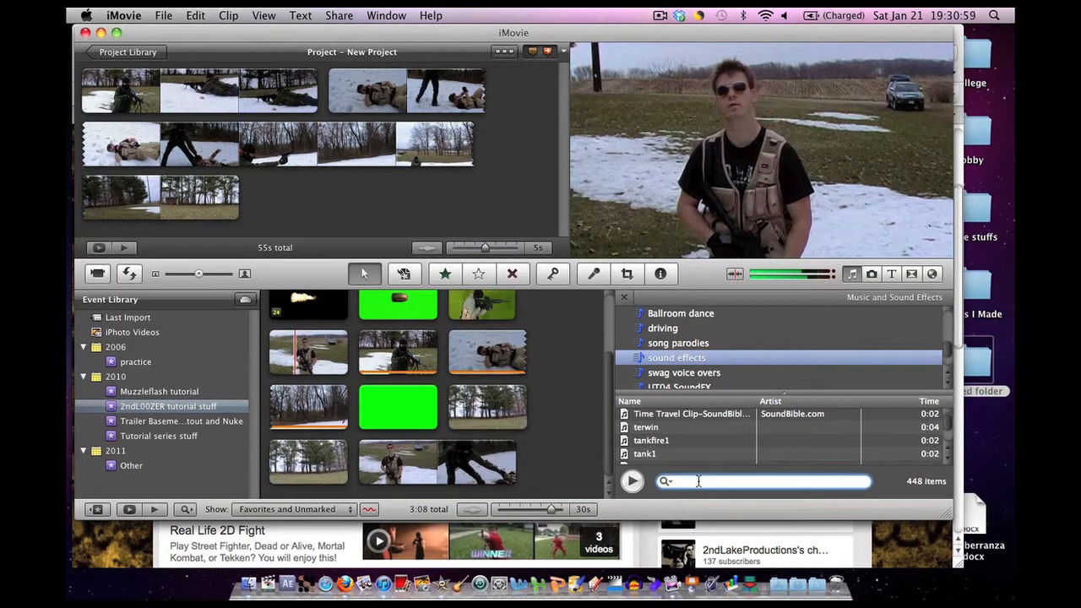
{"action": "type", "text": "machi"}
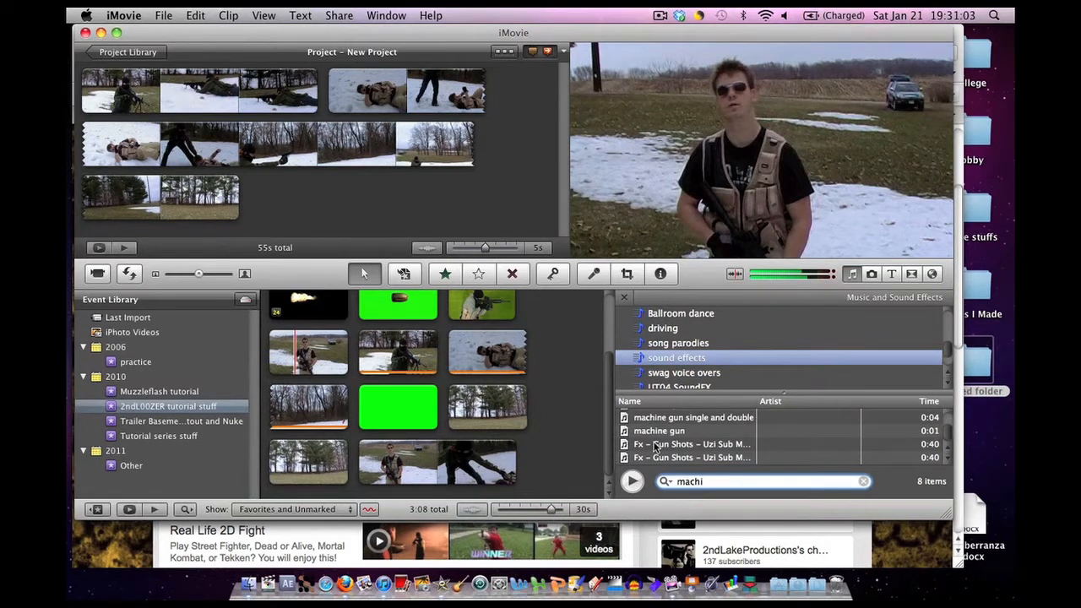
{"action": "left_click", "coordinate": [659, 431]}
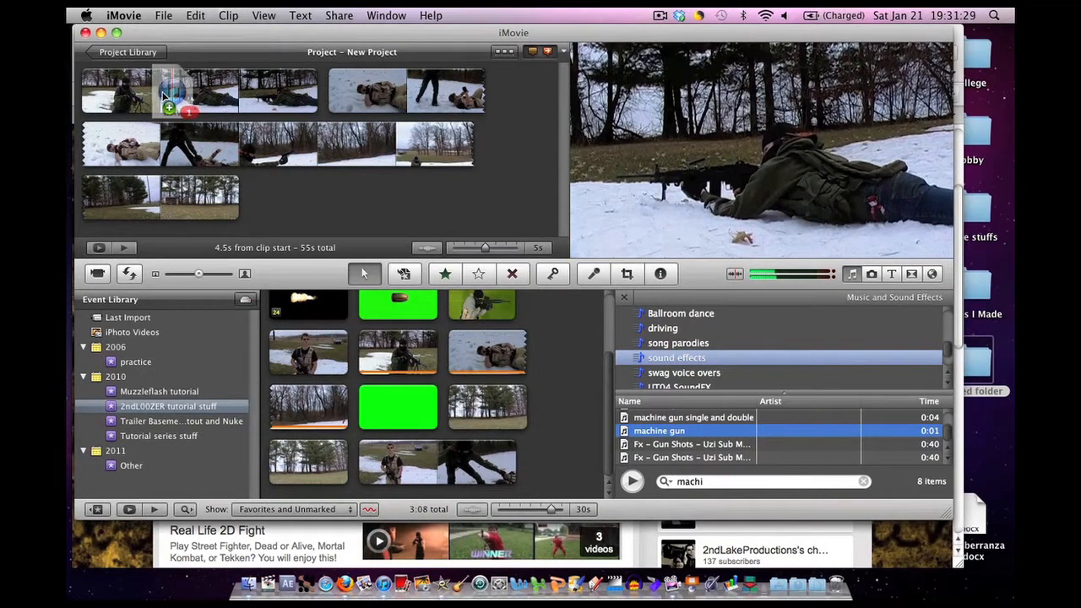
{"action": "mouse_move", "coordinate": [160, 93]}
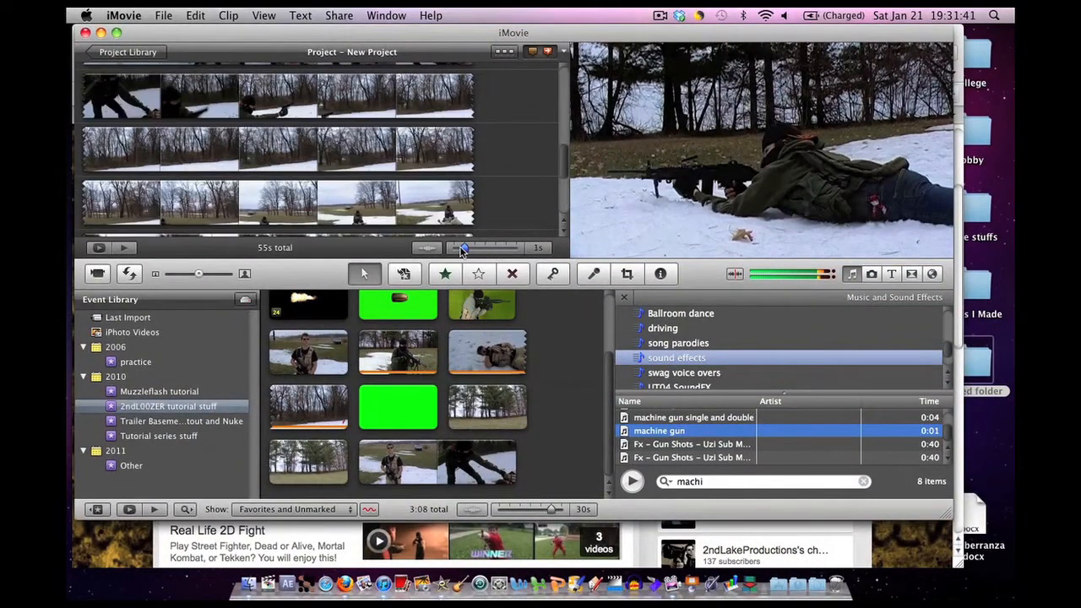
Step: Set the project filmstrips to a finer 1s time scale
{"action": "left_click_drag", "start_coordinate": [462, 248], "coordinate": [456, 247]}
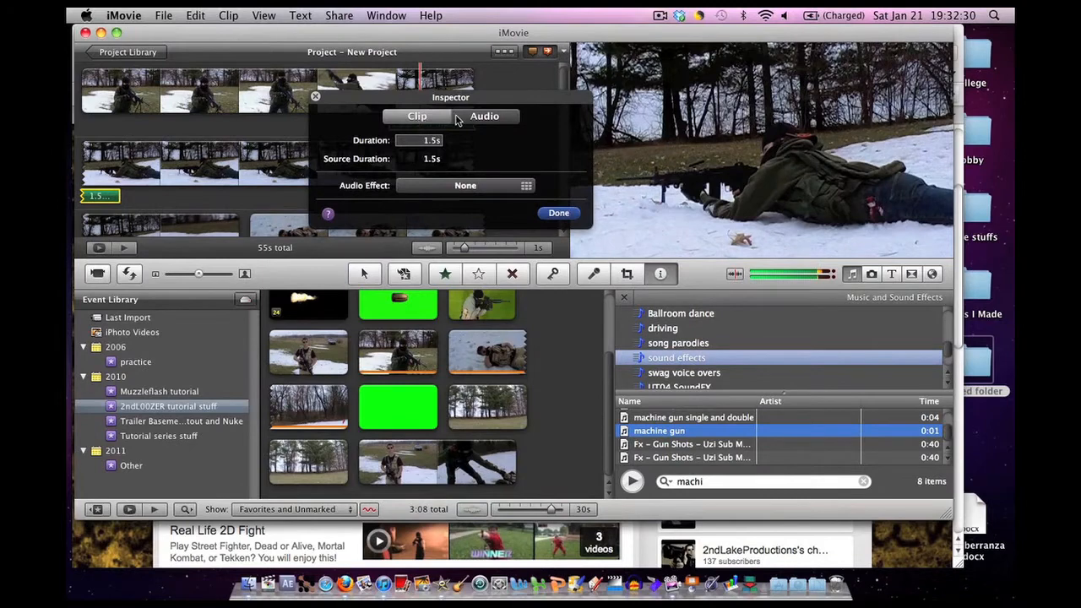
Step: Try the machine gun clip at 500% and 52% volume, return to 100%, and view Clip settings
{"action": "left_click", "coordinate": [473, 116]}
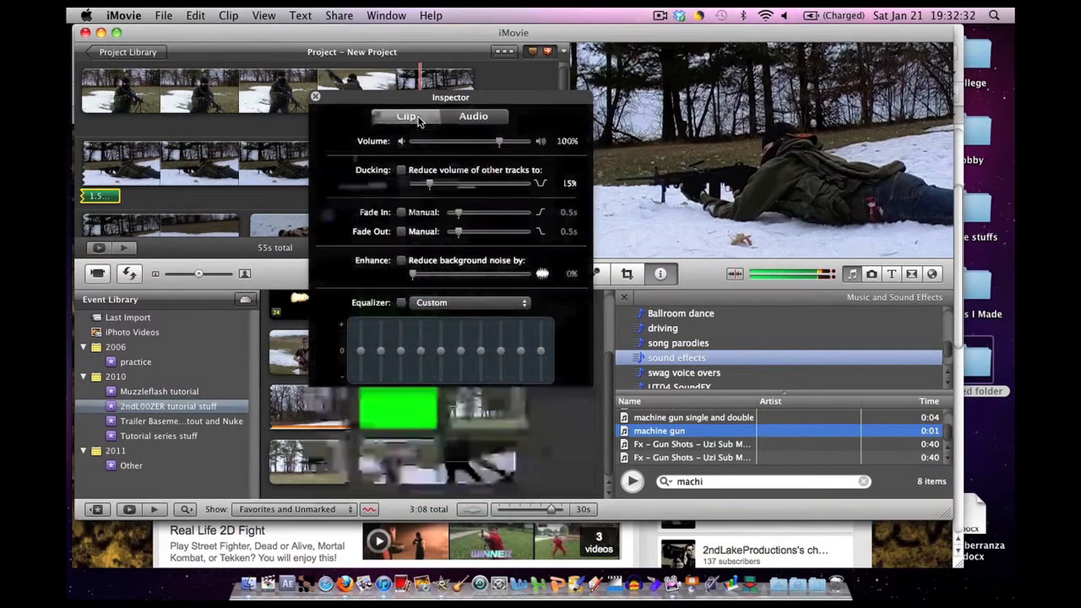
{"action": "left_click", "coordinate": [473, 116]}
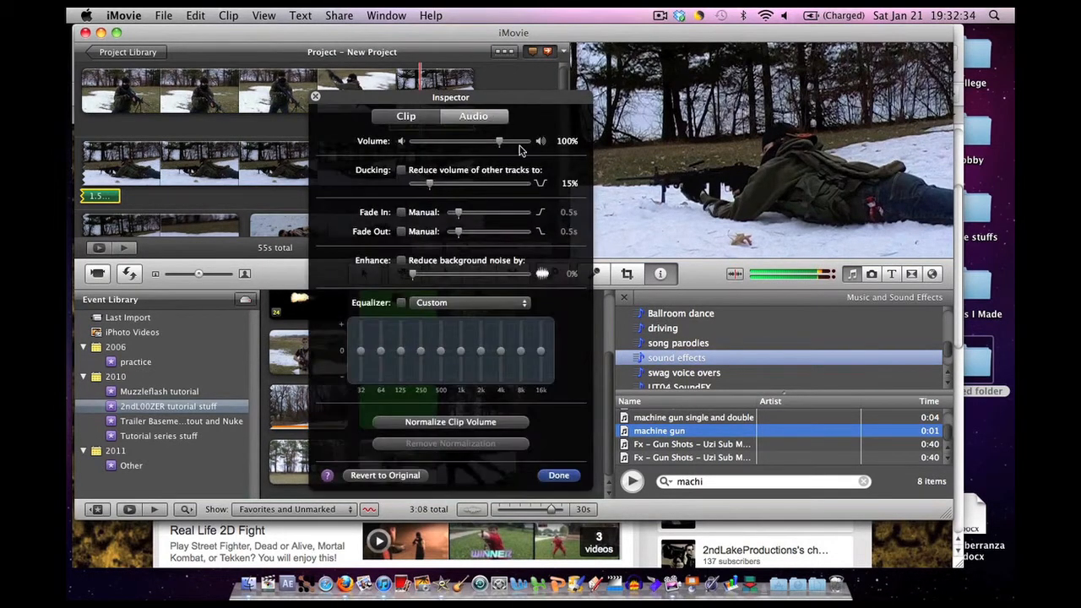
{"action": "left_click_drag", "start_coordinate": [498, 141], "coordinate": [529, 141]}
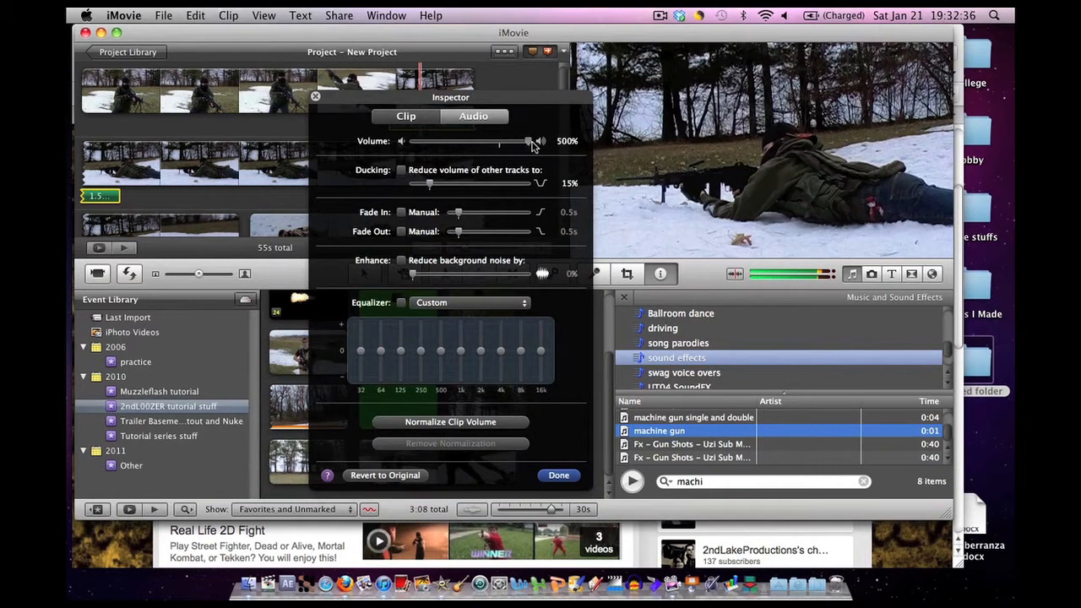
{"action": "left_click_drag", "start_coordinate": [528, 141], "coordinate": [456, 142]}
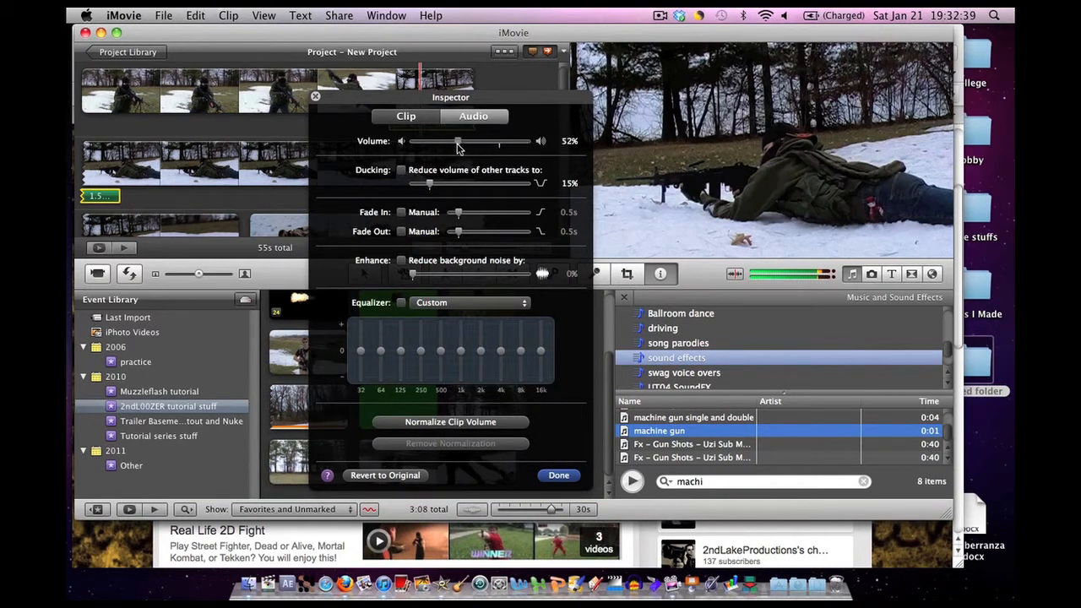
{"action": "left_click_drag", "start_coordinate": [458, 141], "coordinate": [498, 141]}
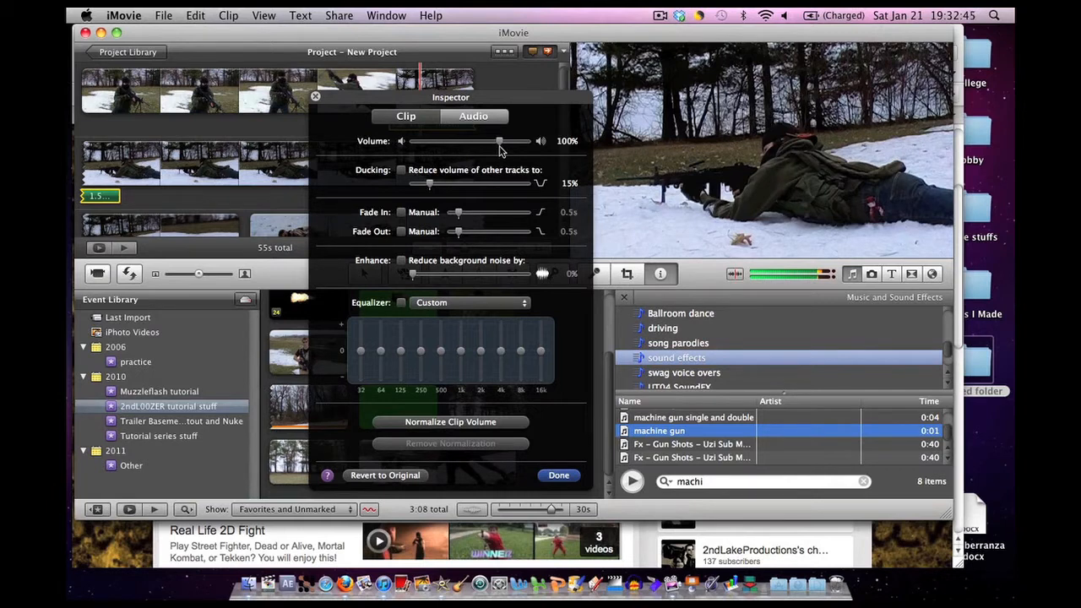
{"action": "mouse_move", "coordinate": [478, 180]}
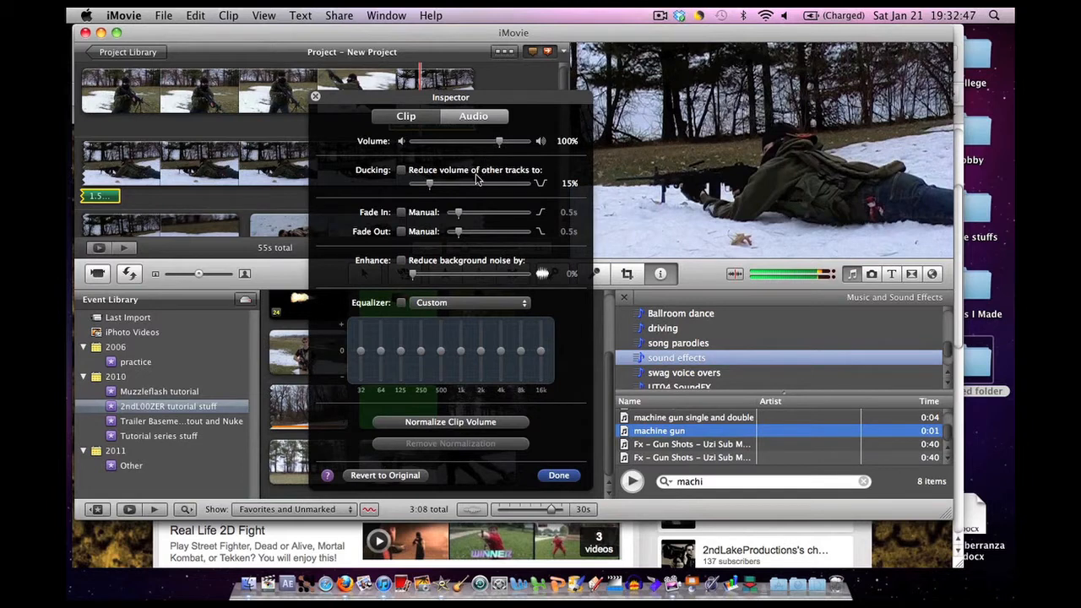
{"action": "mouse_move", "coordinate": [482, 213]}
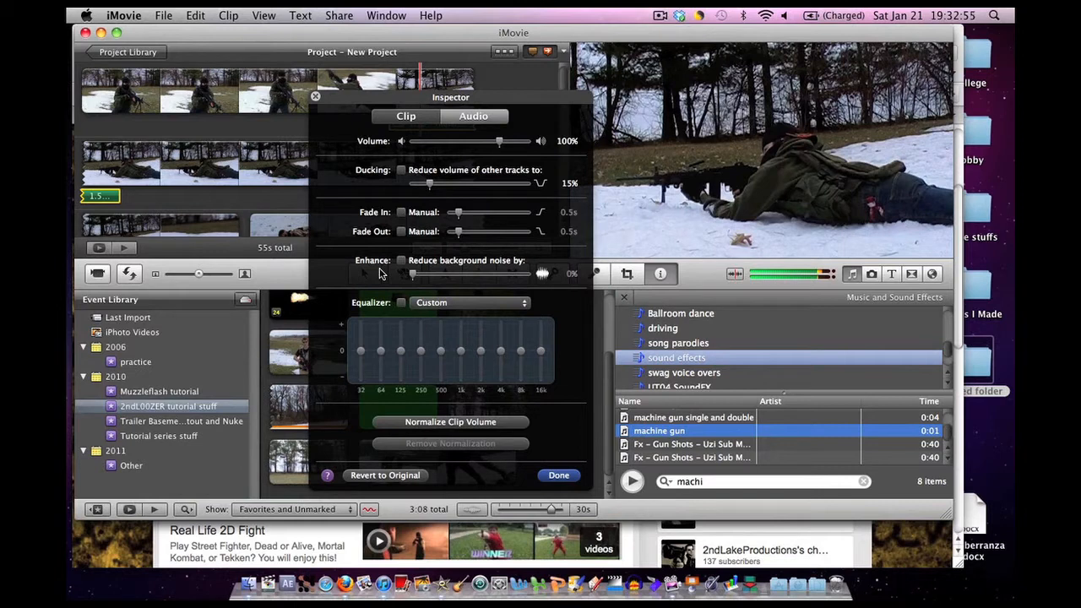
{"action": "mouse_move", "coordinate": [380, 109]}
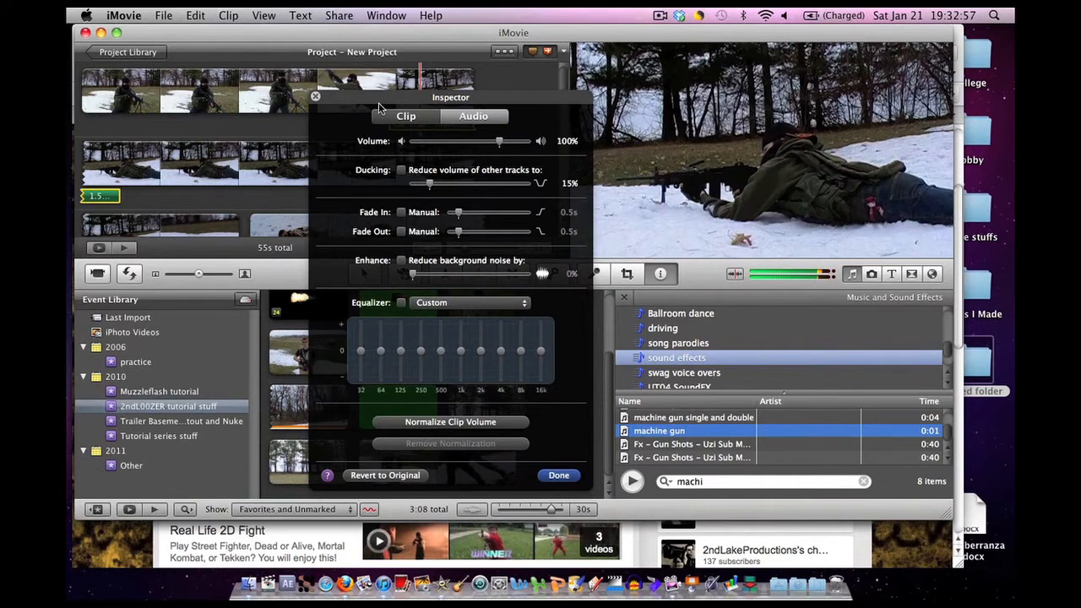
{"action": "left_click", "coordinate": [417, 115]}
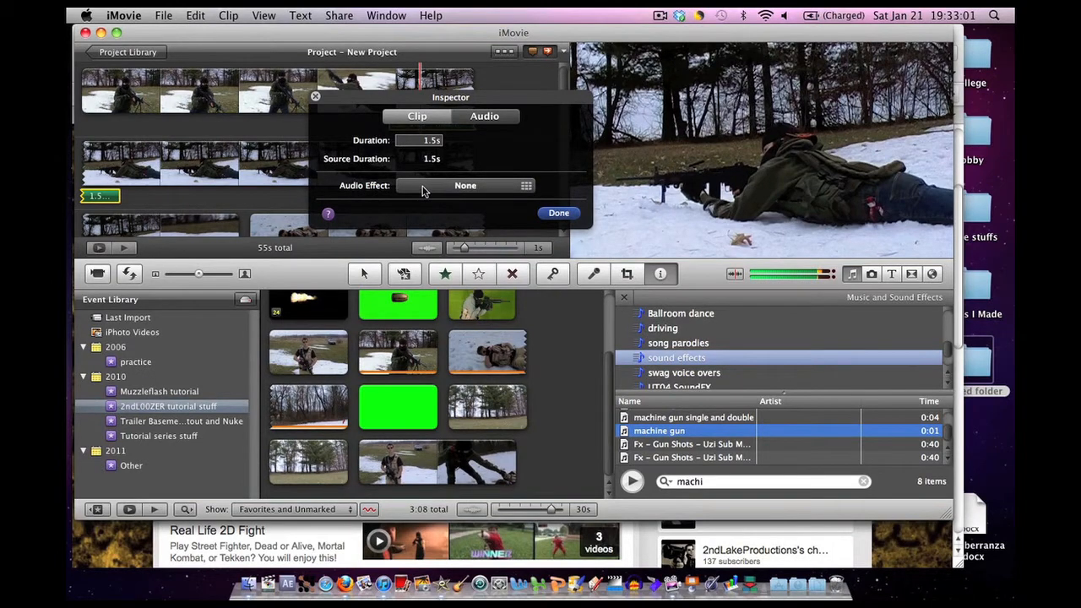
{"action": "left_click", "coordinate": [524, 185]}
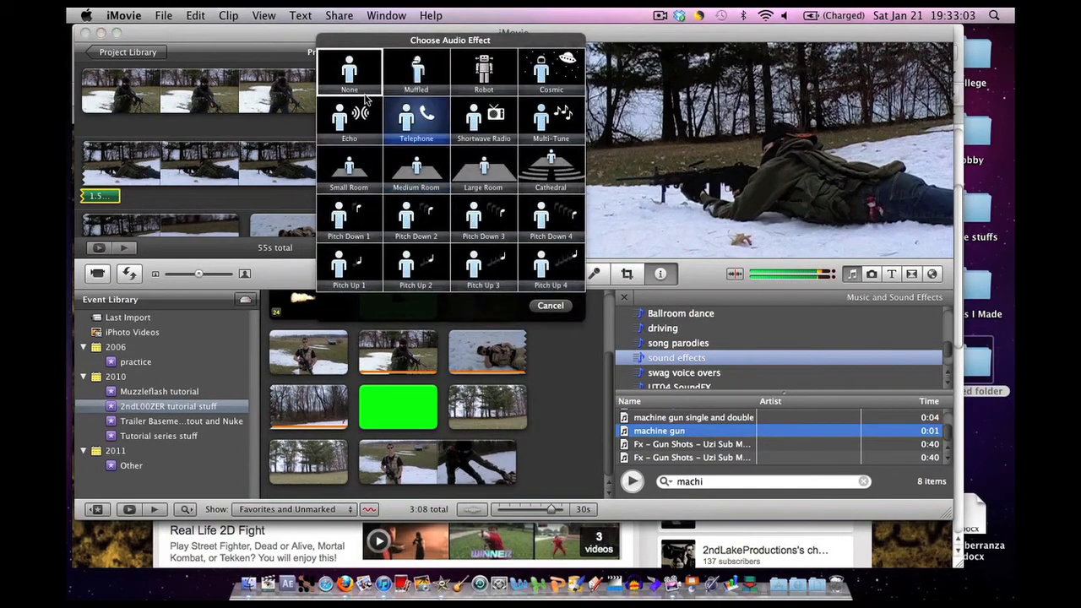
{"action": "left_click", "coordinate": [484, 71]}
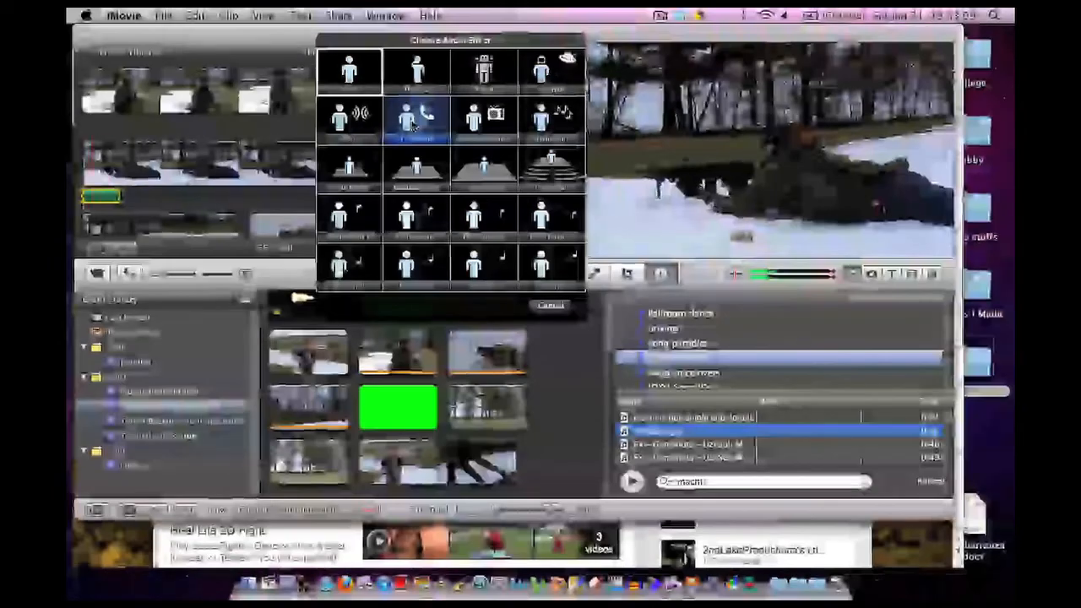
{"action": "left_click", "coordinate": [415, 169]}
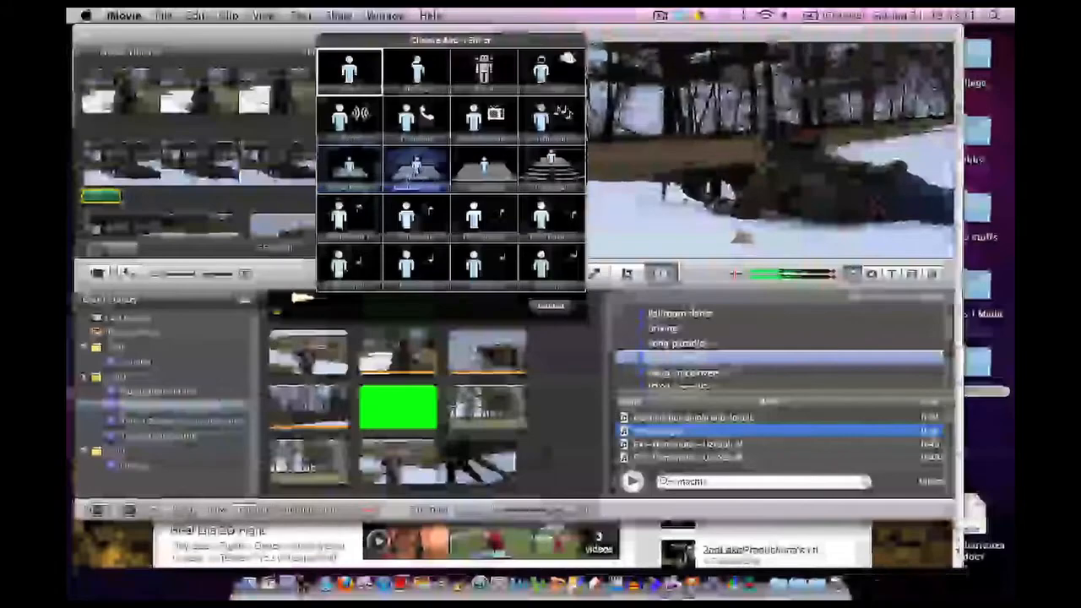
{"action": "left_click", "coordinate": [549, 266]}
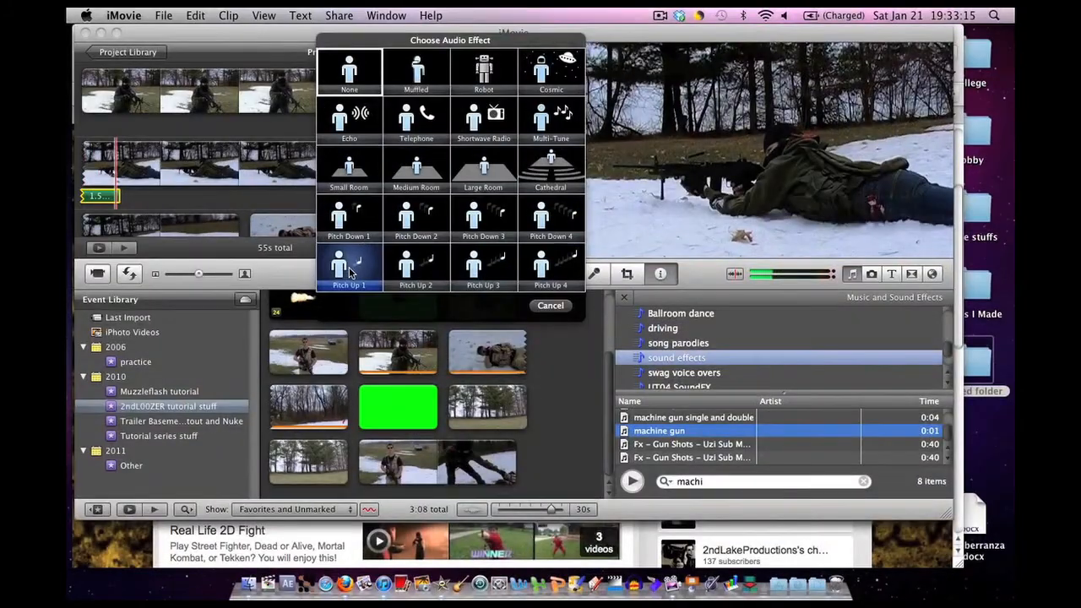
{"action": "left_click", "coordinate": [349, 71]}
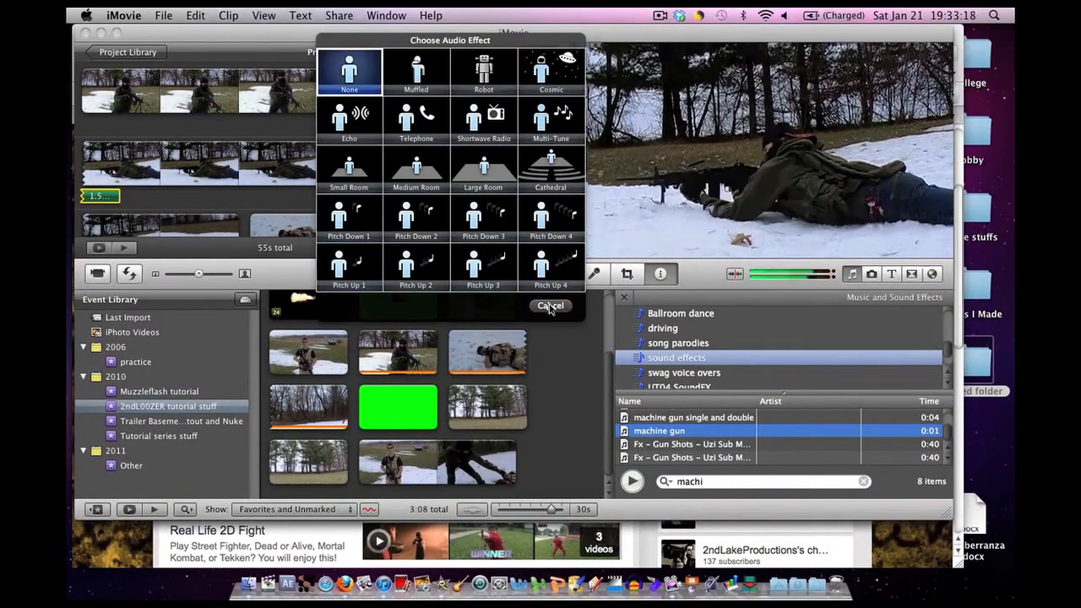
{"action": "left_click", "coordinate": [550, 122]}
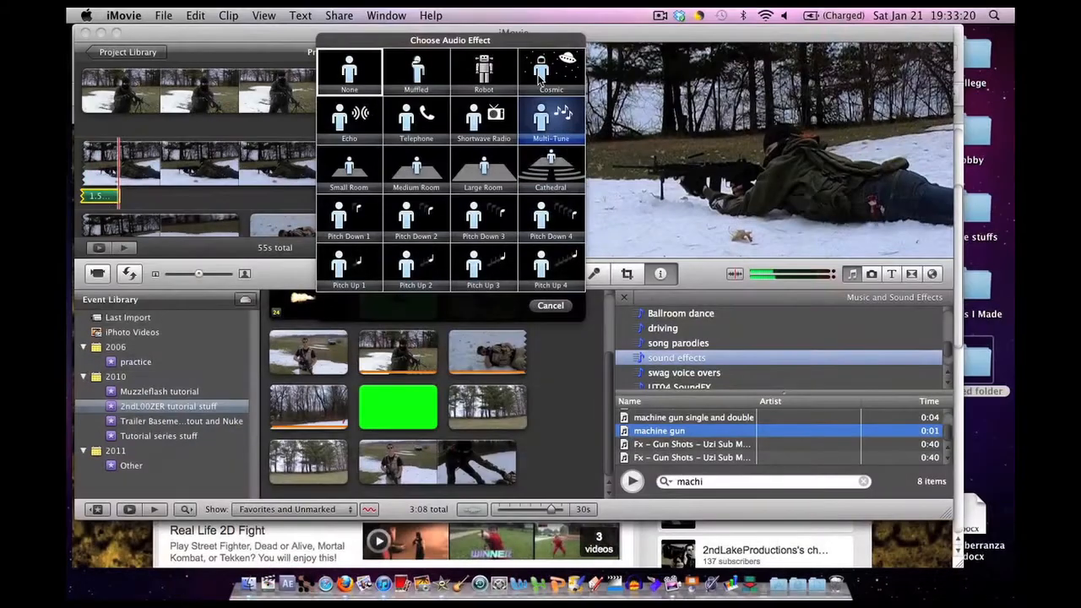
{"action": "left_click", "coordinate": [550, 72]}
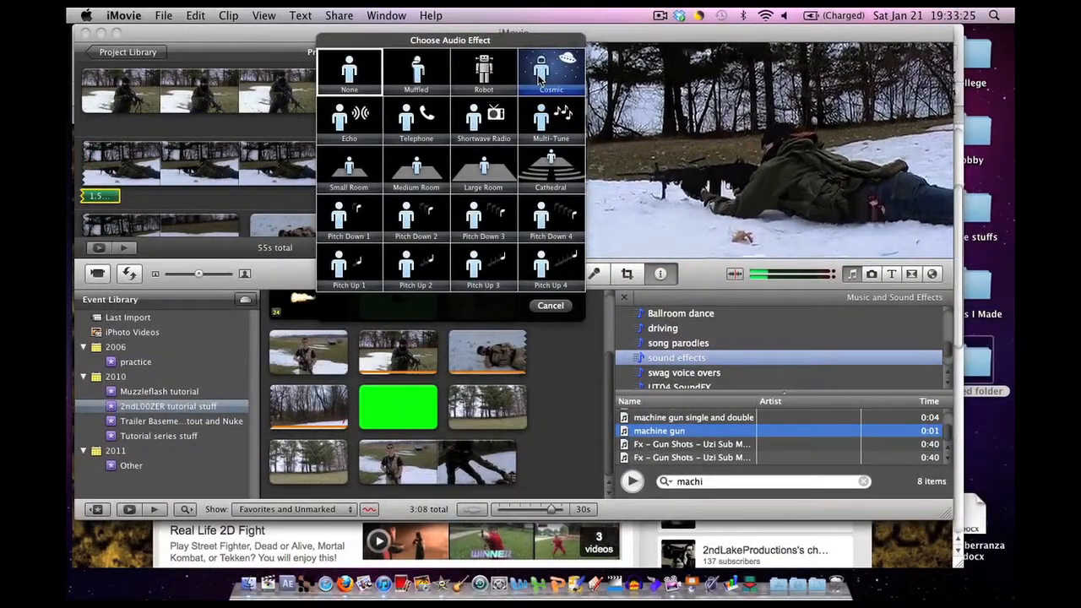
{"action": "left_click", "coordinate": [550, 266]}
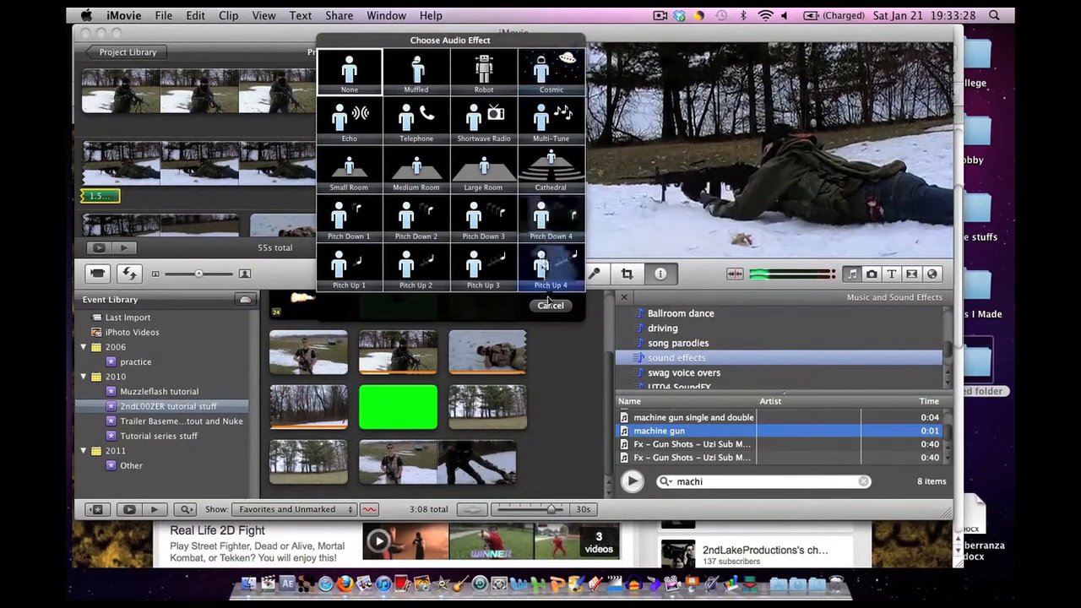
{"action": "left_click", "coordinate": [349, 72]}
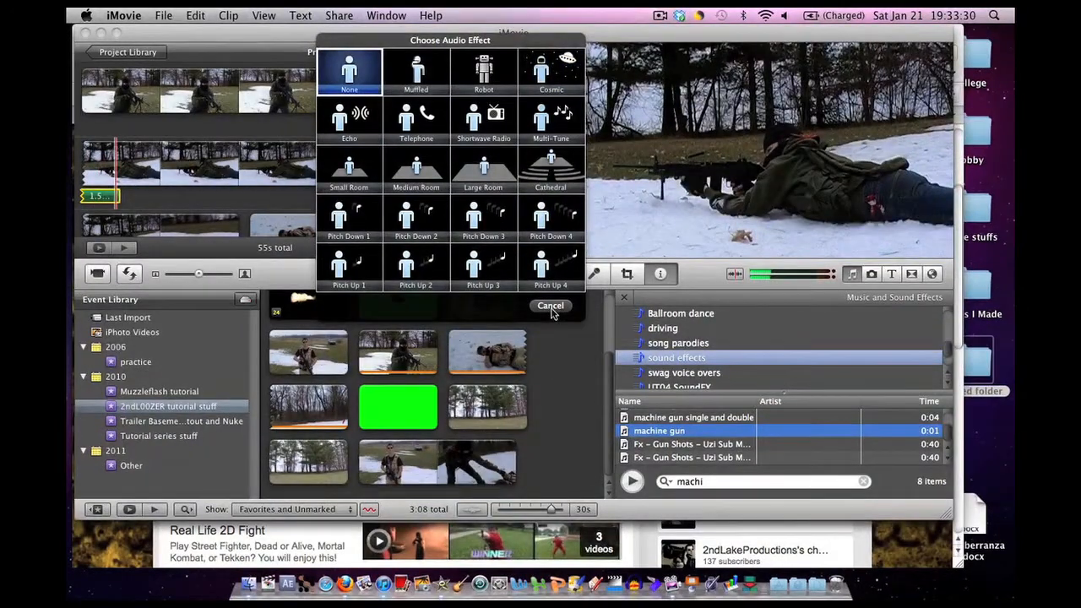
{"action": "left_click", "coordinate": [550, 305]}
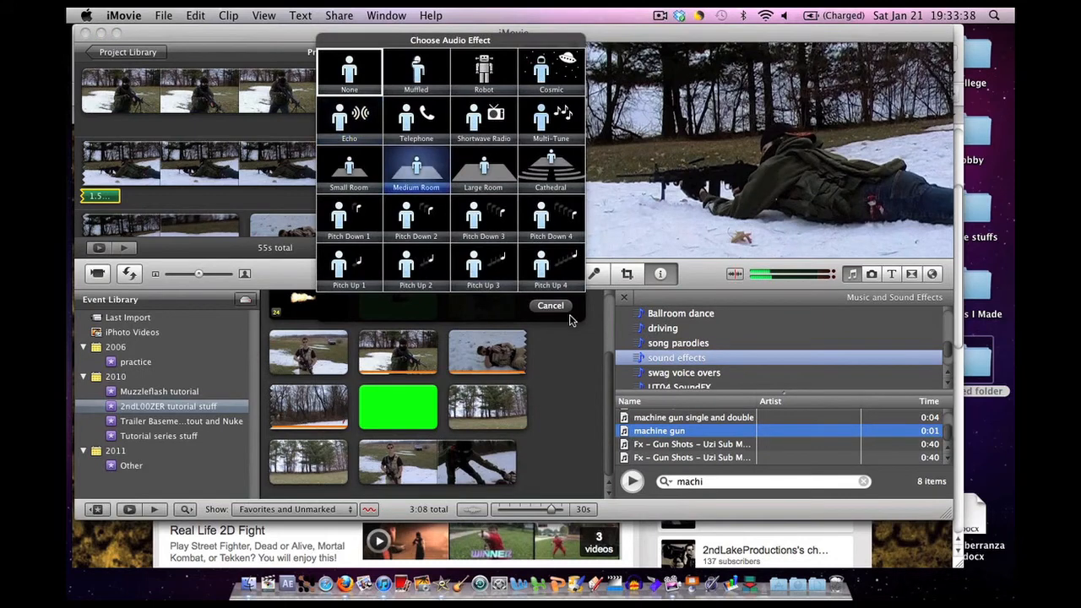
{"action": "left_click", "coordinate": [550, 305]}
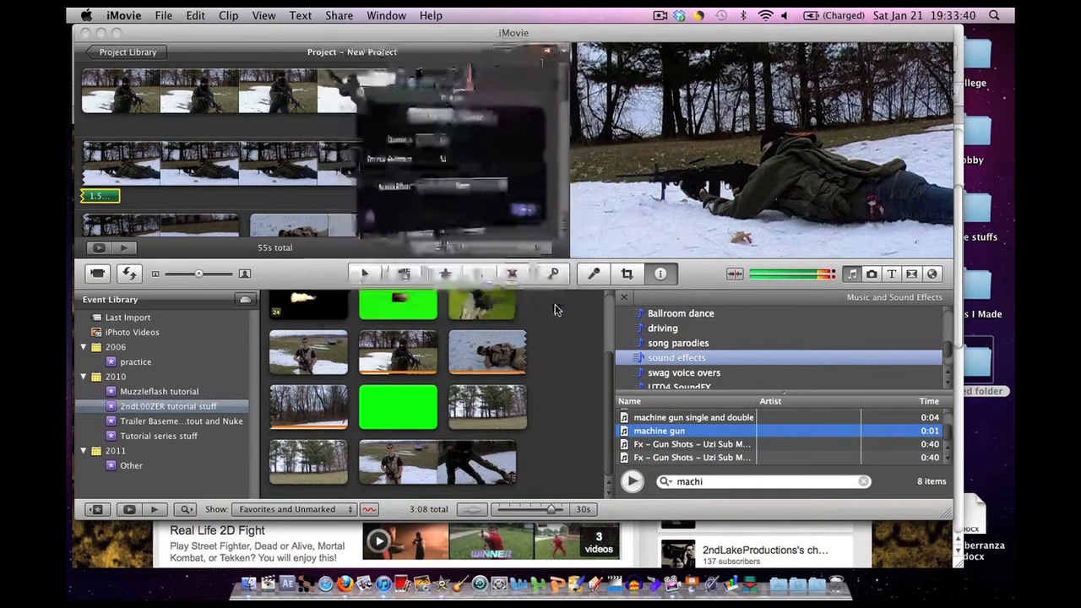
Step: Close the machine gun sound clip's settings with no audio effect applied
{"action": "left_click", "coordinate": [660, 273]}
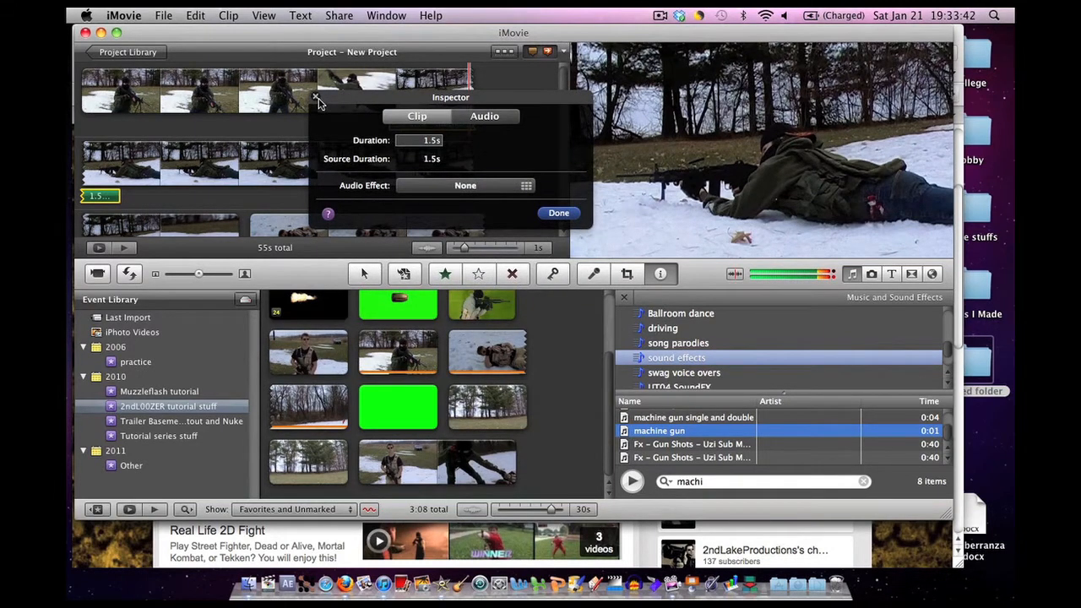
{"action": "left_click", "coordinate": [558, 213]}
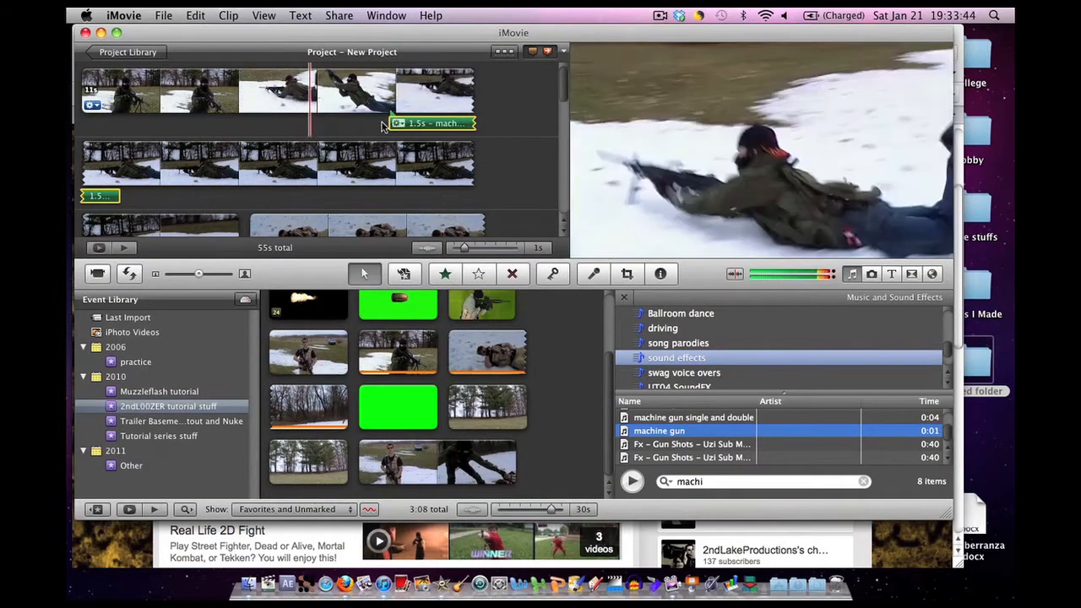
{"action": "mouse_move", "coordinate": [439, 122]}
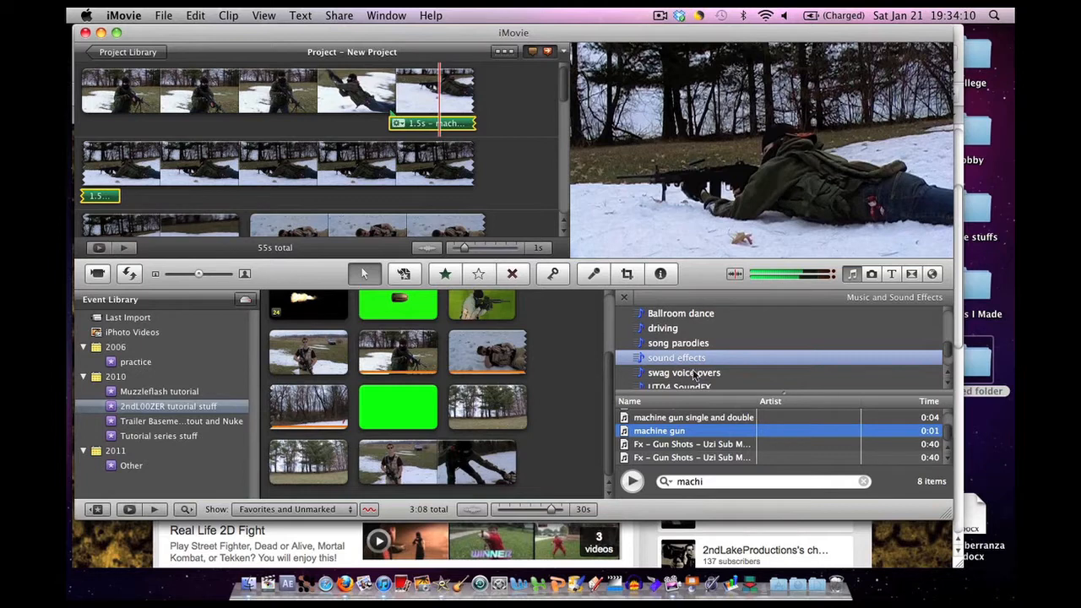
{"action": "mouse_move", "coordinate": [706, 464]}
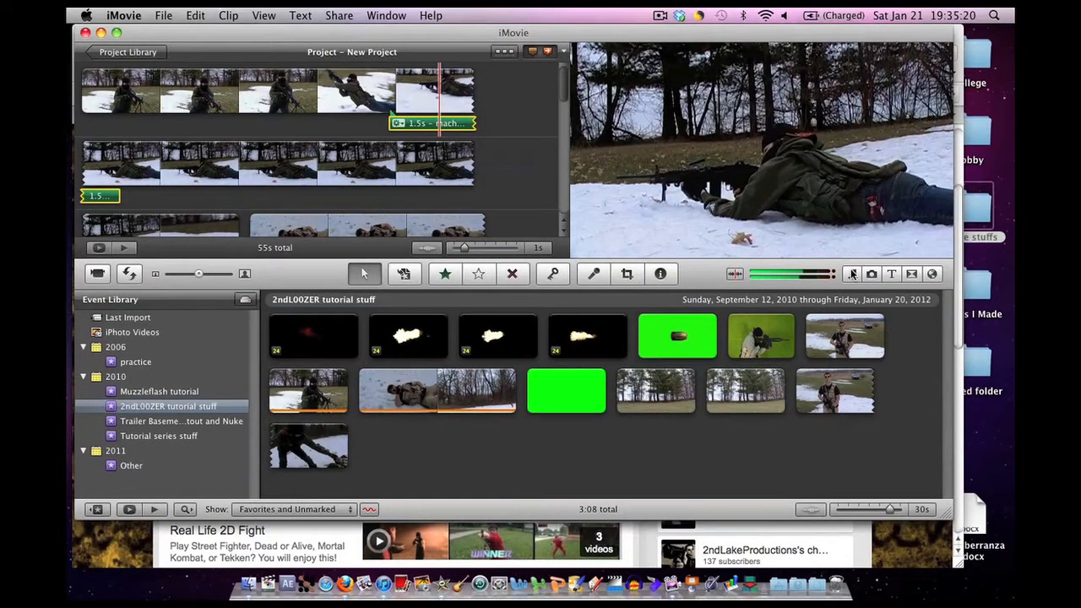
Step: Open the 'RPG BIG' image from the movie stuffs folder, then close that Finder window
{"action": "left_click", "coordinate": [871, 273]}
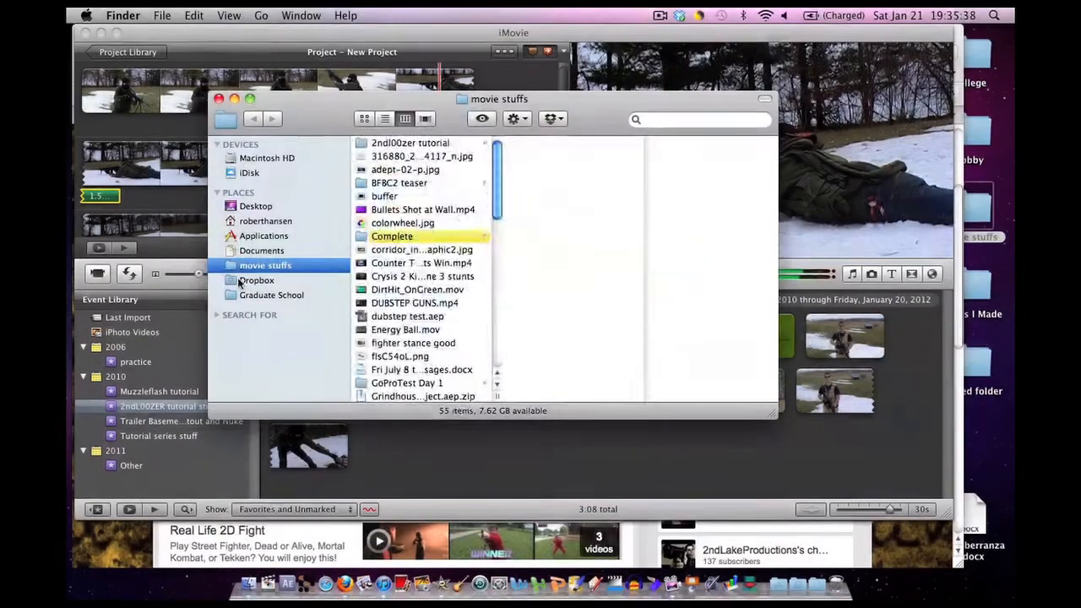
{"action": "left_click", "coordinate": [388, 259]}
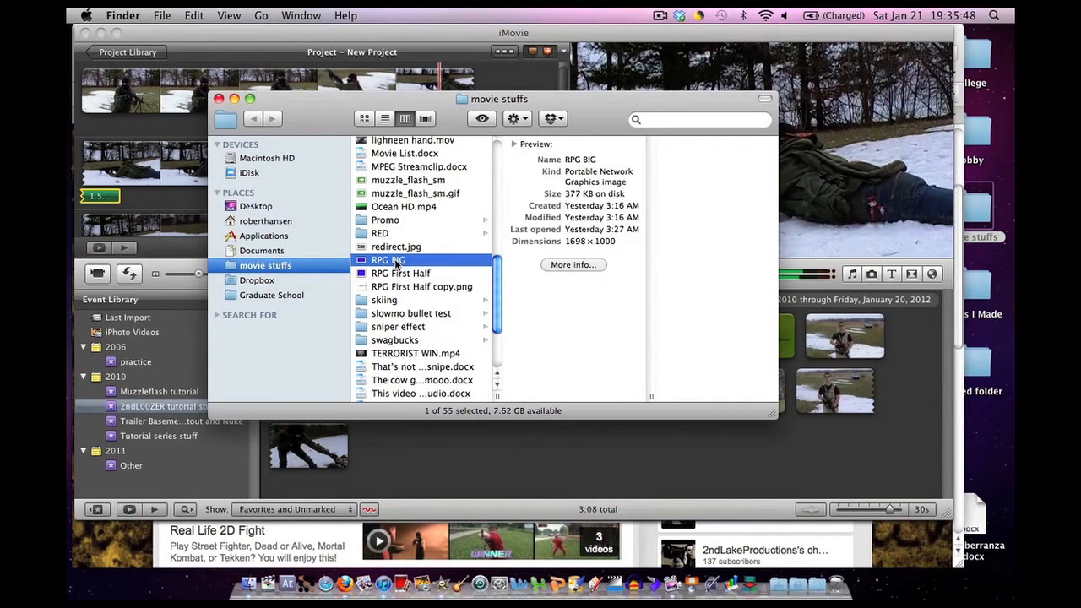
{"action": "double_click", "coordinate": [388, 260]}
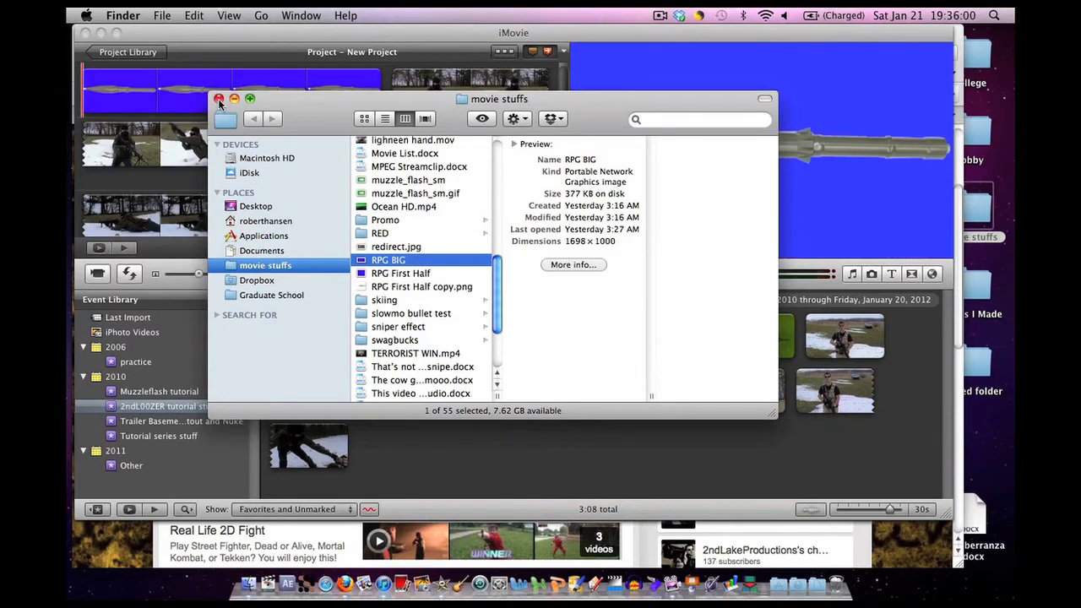
{"action": "left_click", "coordinate": [219, 99]}
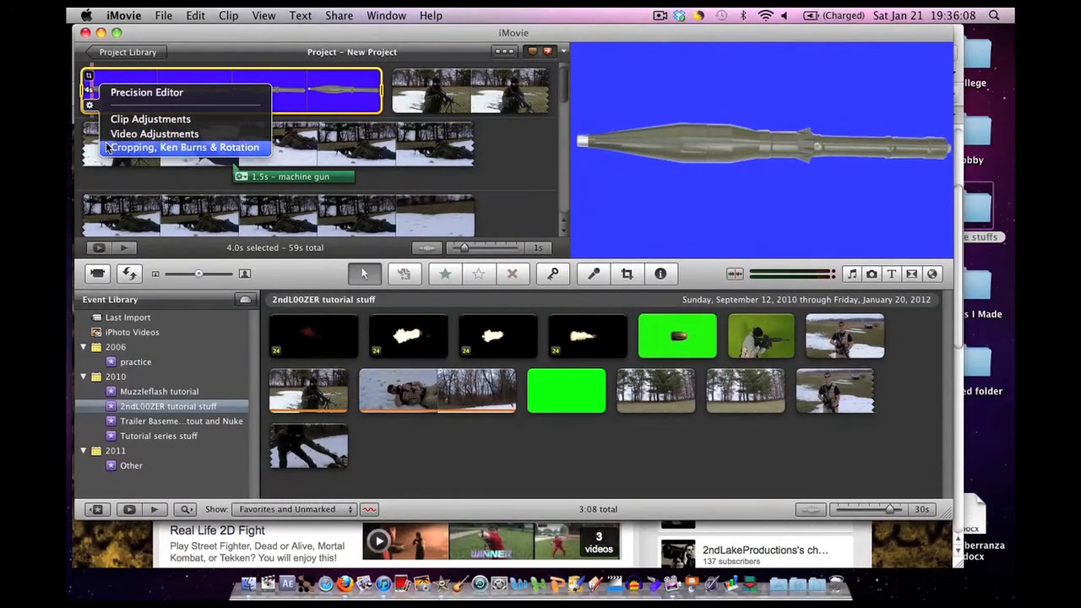
Step: Set the RPG clip's cropping to Fit and confirm with Done
{"action": "left_click", "coordinate": [184, 147]}
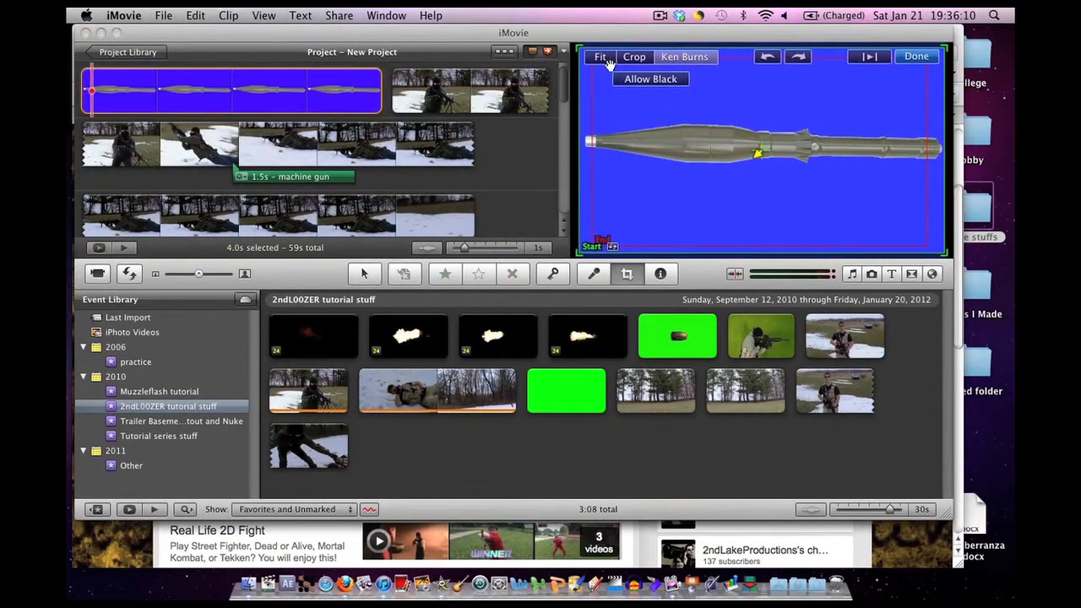
{"action": "left_click", "coordinate": [600, 57]}
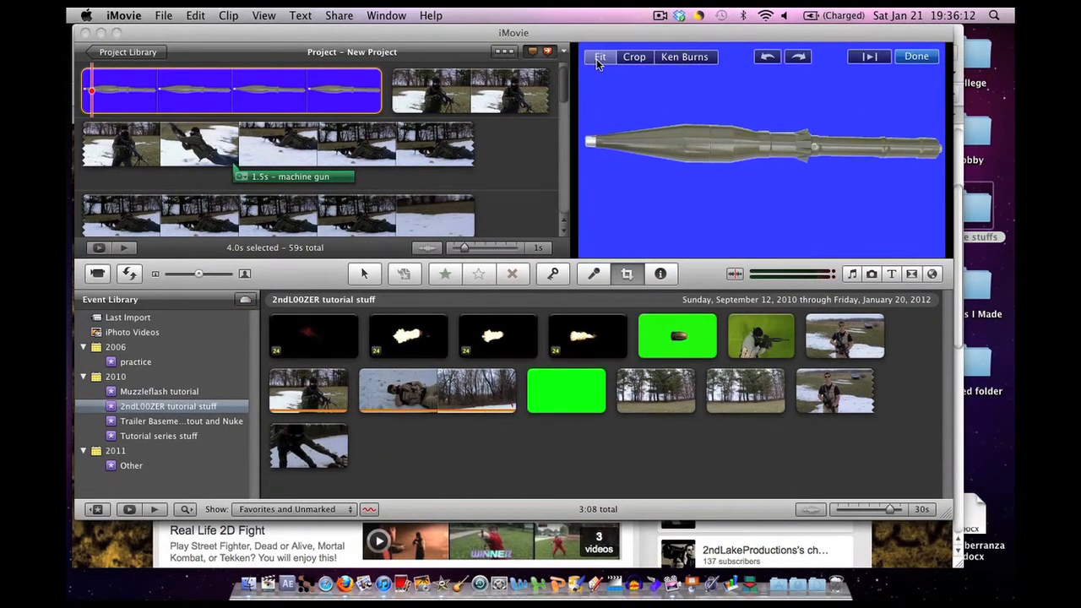
{"action": "left_click", "coordinate": [891, 274]}
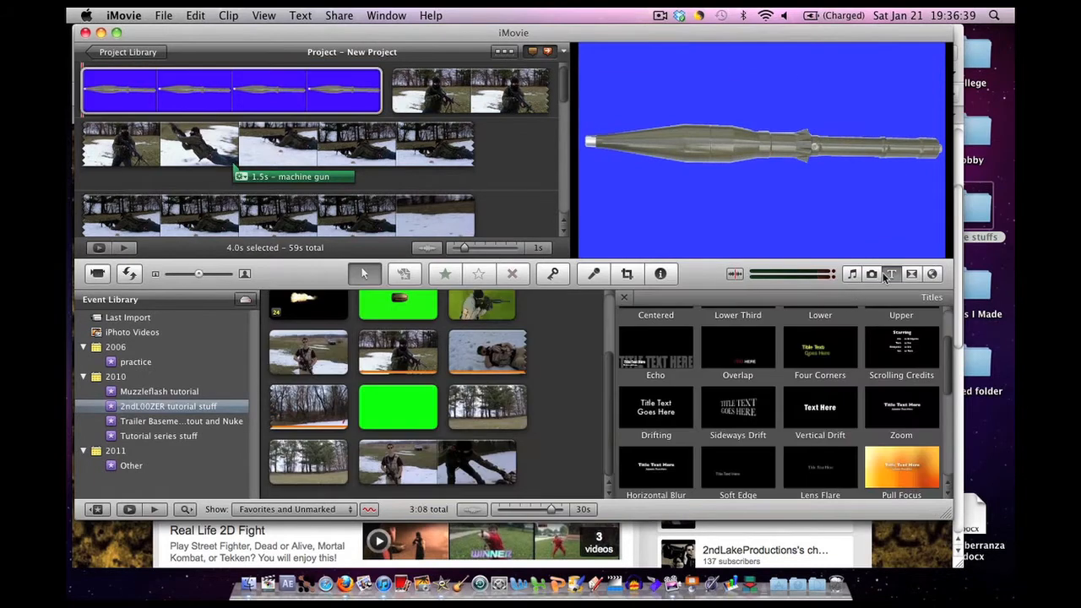
Step: Show the Titles browser and scroll through the available title styles
{"action": "left_click", "coordinate": [890, 273]}
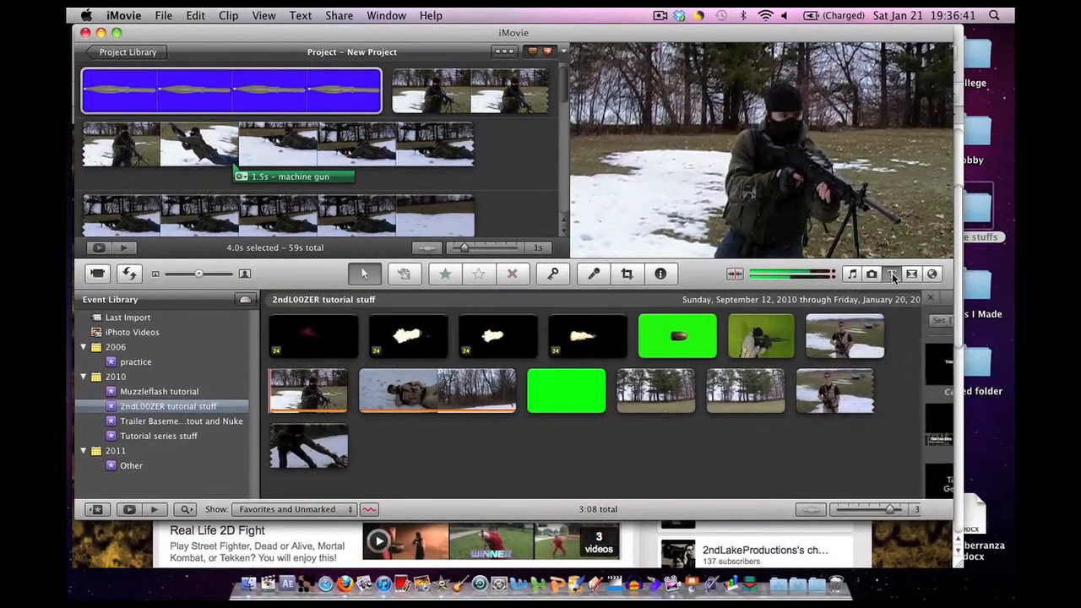
{"action": "left_click", "coordinate": [891, 273]}
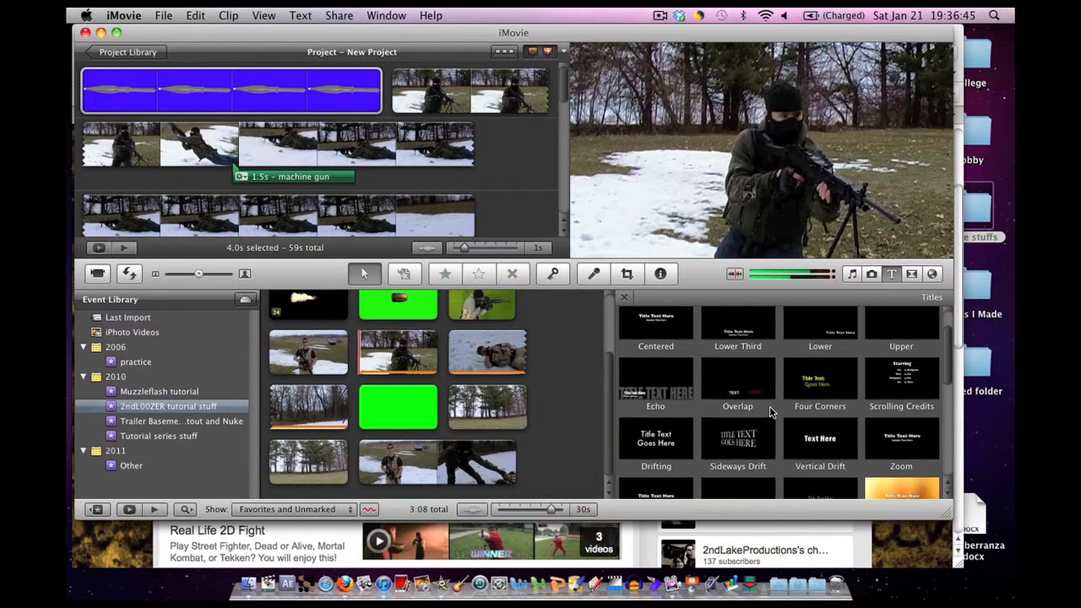
{"action": "scroll", "scroll_direction": "down", "scroll_amount": 3}
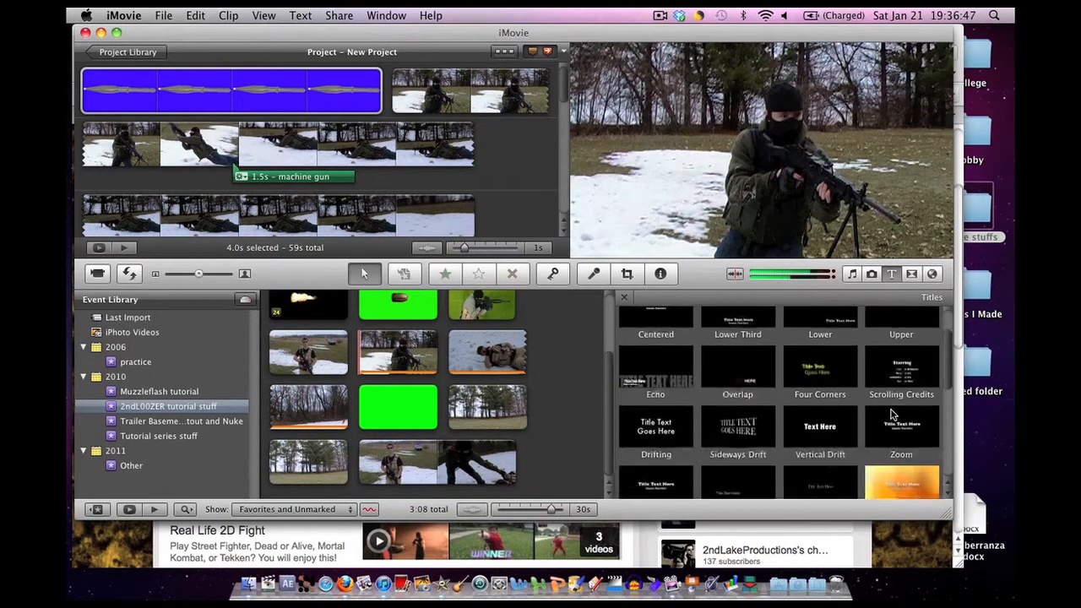
{"action": "scroll", "scroll_direction": "down", "scroll_amount": 3}
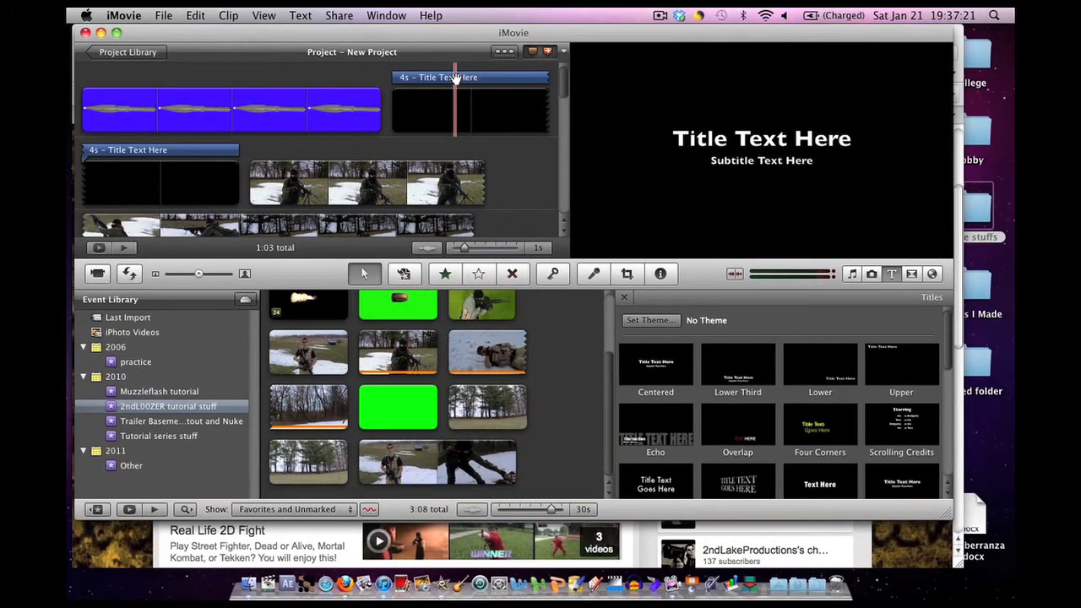
{"action": "double_click", "coordinate": [470, 76]}
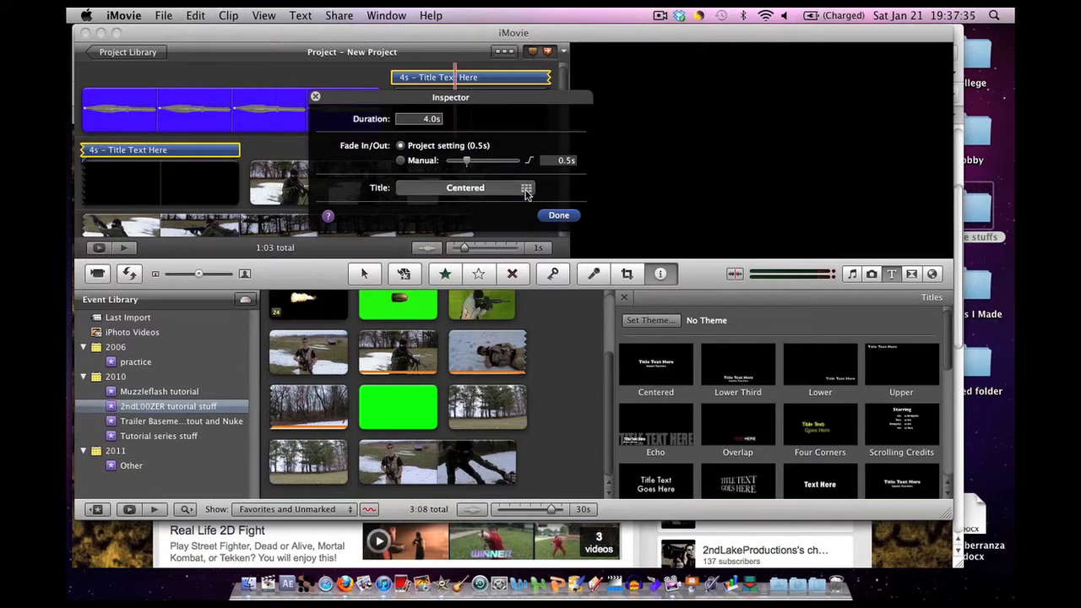
{"action": "left_click", "coordinate": [526, 188]}
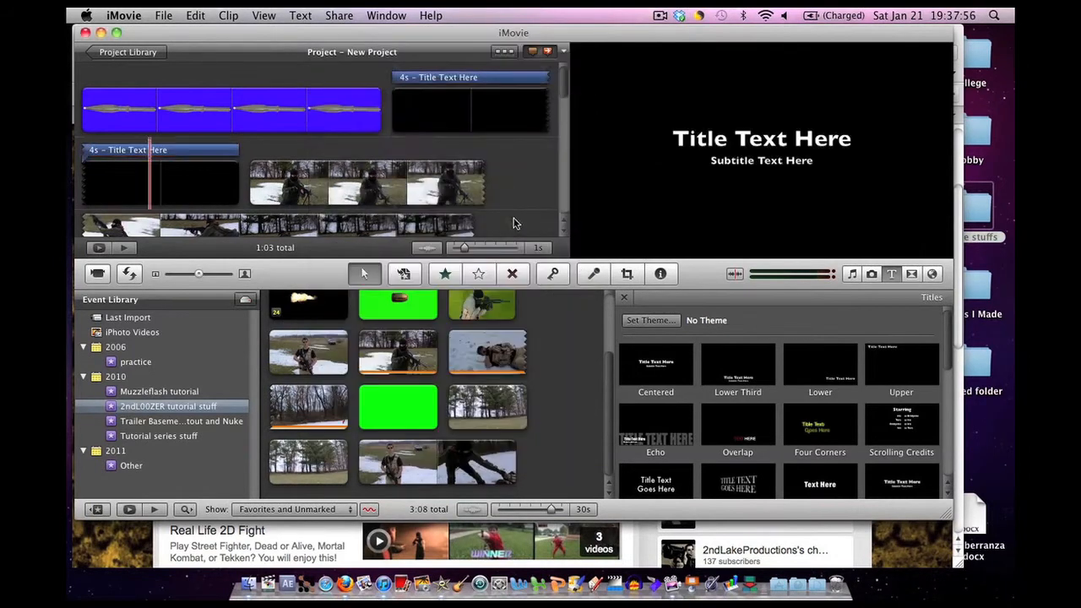
{"action": "mouse_move", "coordinate": [519, 196]}
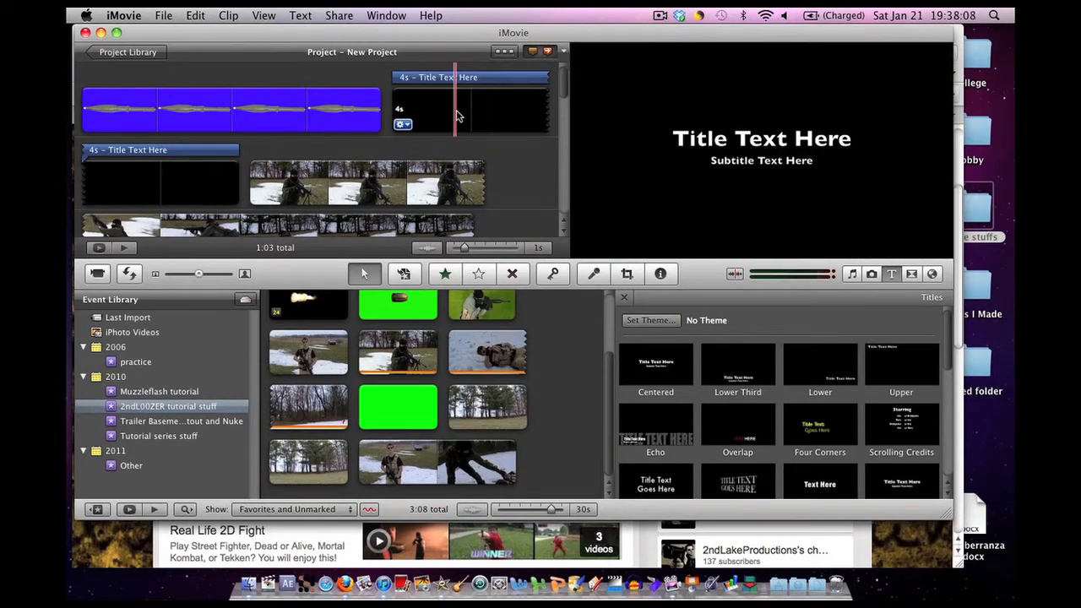
{"action": "double_click", "coordinate": [471, 77]}
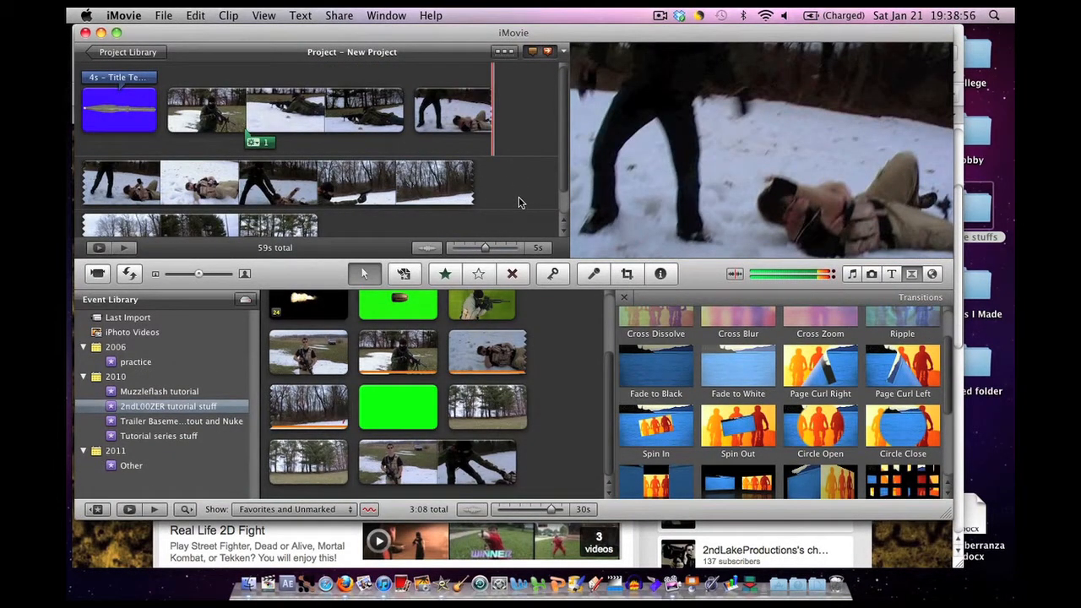
{"action": "mouse_move", "coordinate": [738, 426]}
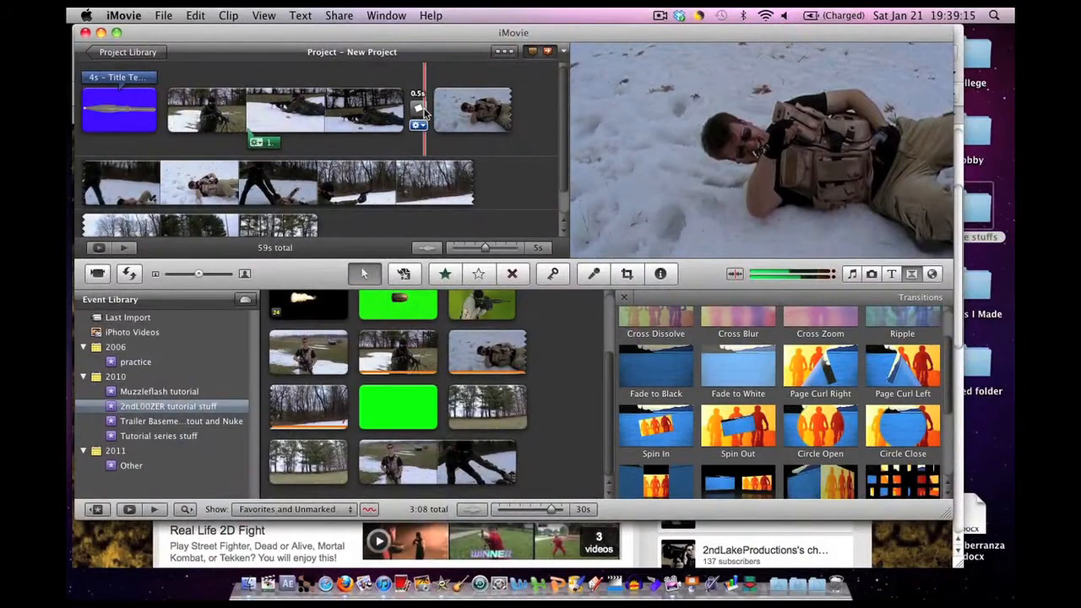
Step: Set the new transition between the snow clips to Spin Out, half a second long
{"action": "double_click", "coordinate": [419, 107]}
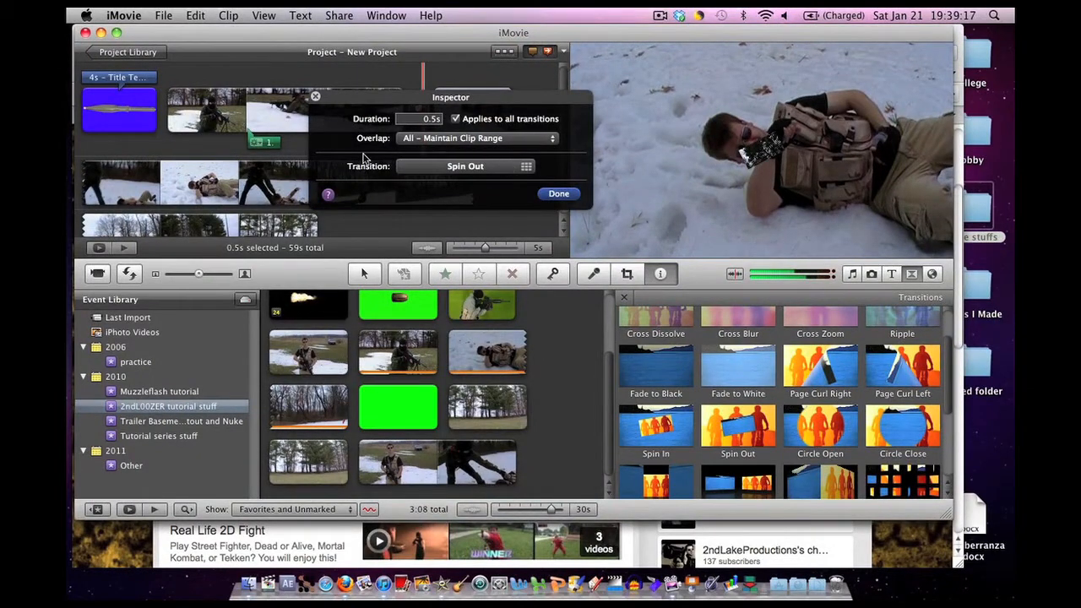
{"action": "left_click", "coordinate": [526, 166]}
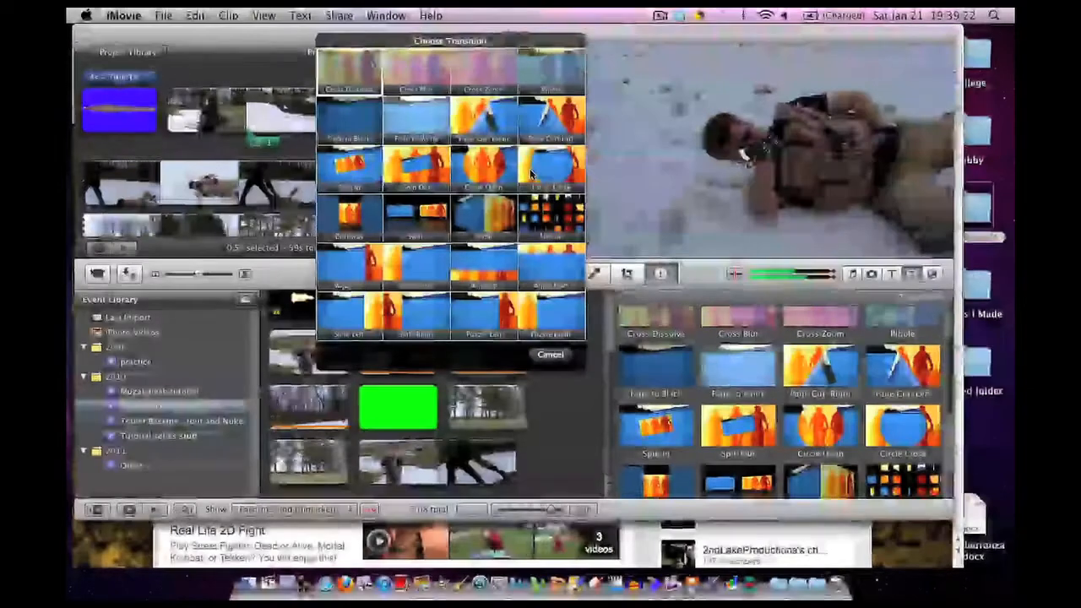
{"action": "left_click", "coordinate": [550, 354]}
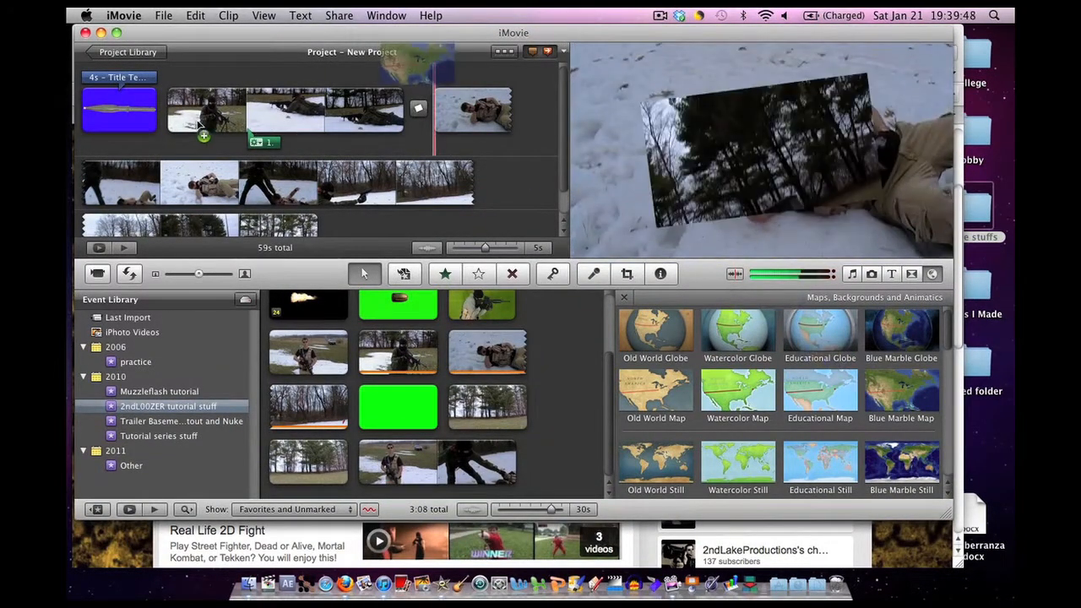
Step: Add a 4-second map animation to the project with its route starting at Madison
{"action": "left_click", "coordinate": [168, 109]}
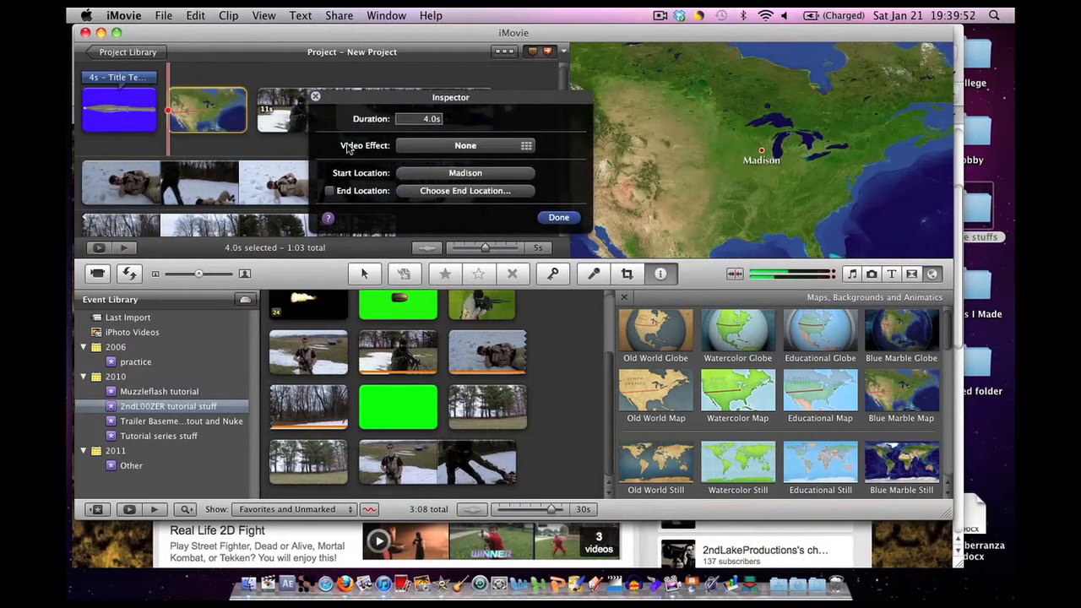
{"action": "mouse_move", "coordinate": [418, 139]}
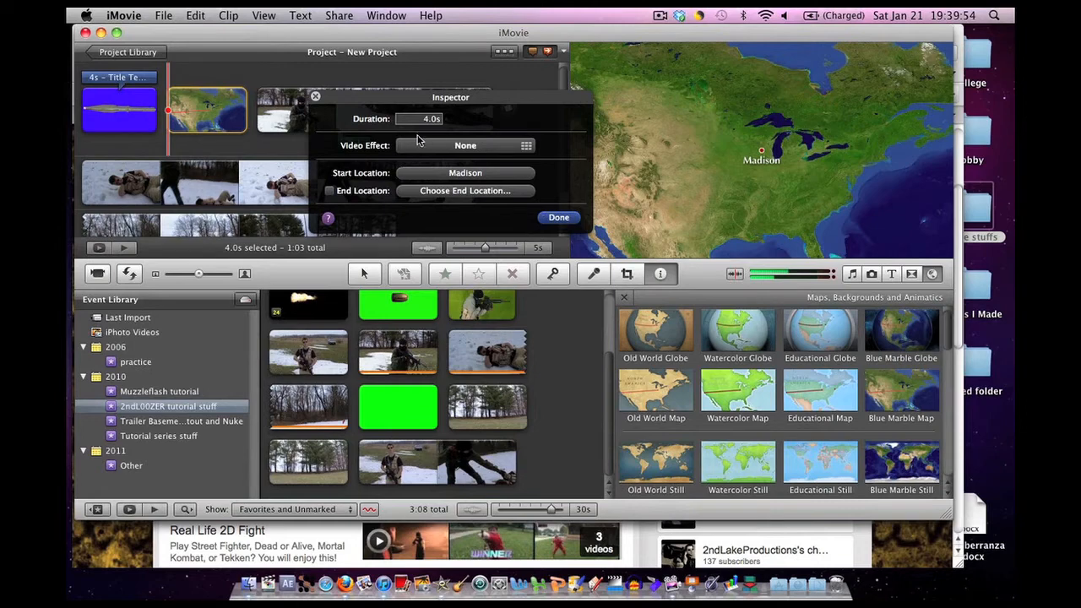
{"action": "mouse_move", "coordinate": [506, 180]}
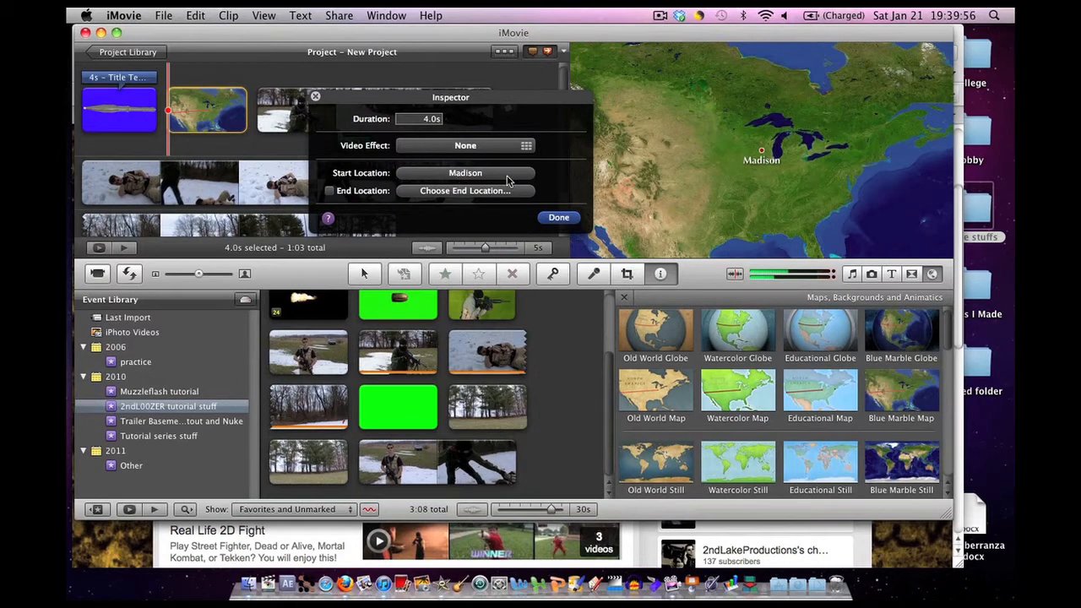
{"action": "left_click", "coordinate": [559, 217]}
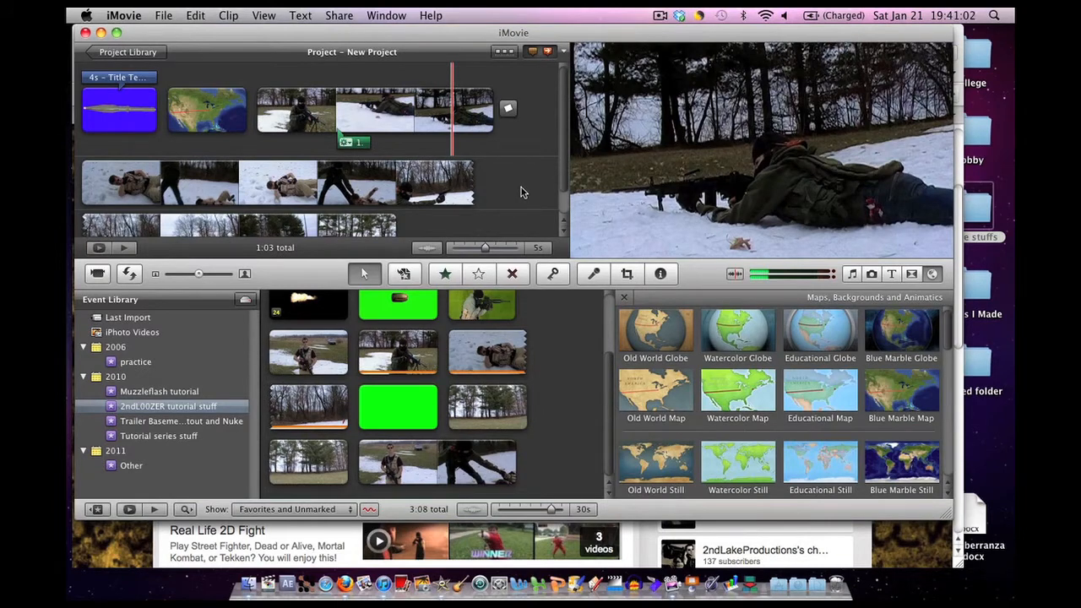
Step: Close the Maps and Backgrounds browser and select the bright muzzle-flash clip in the event
{"action": "left_click", "coordinate": [624, 296]}
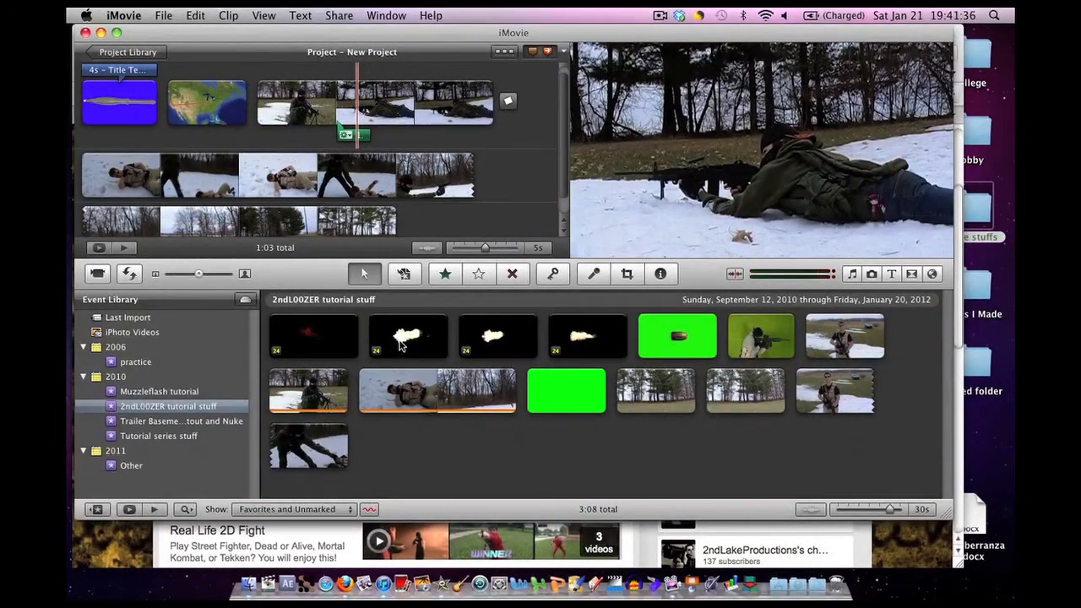
{"action": "left_click", "coordinate": [408, 335]}
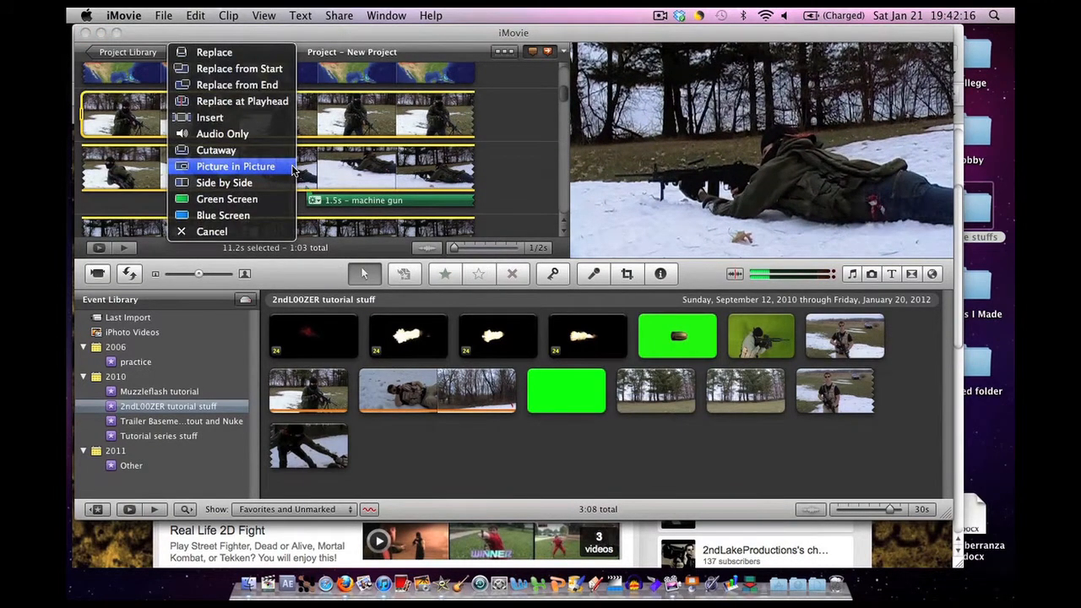
{"action": "mouse_move", "coordinate": [213, 52]}
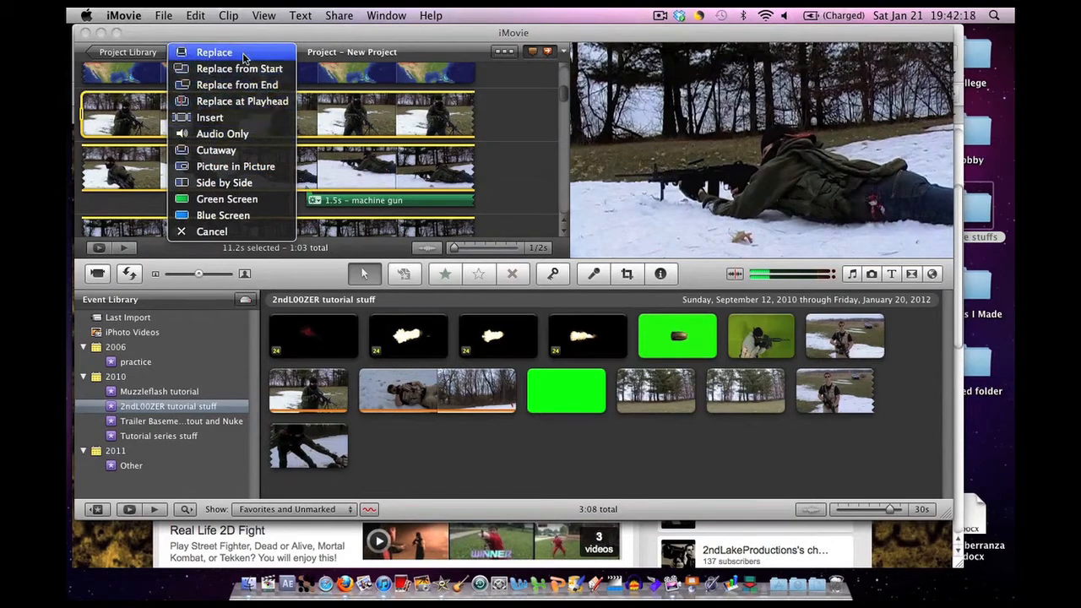
{"action": "mouse_move", "coordinate": [239, 69]}
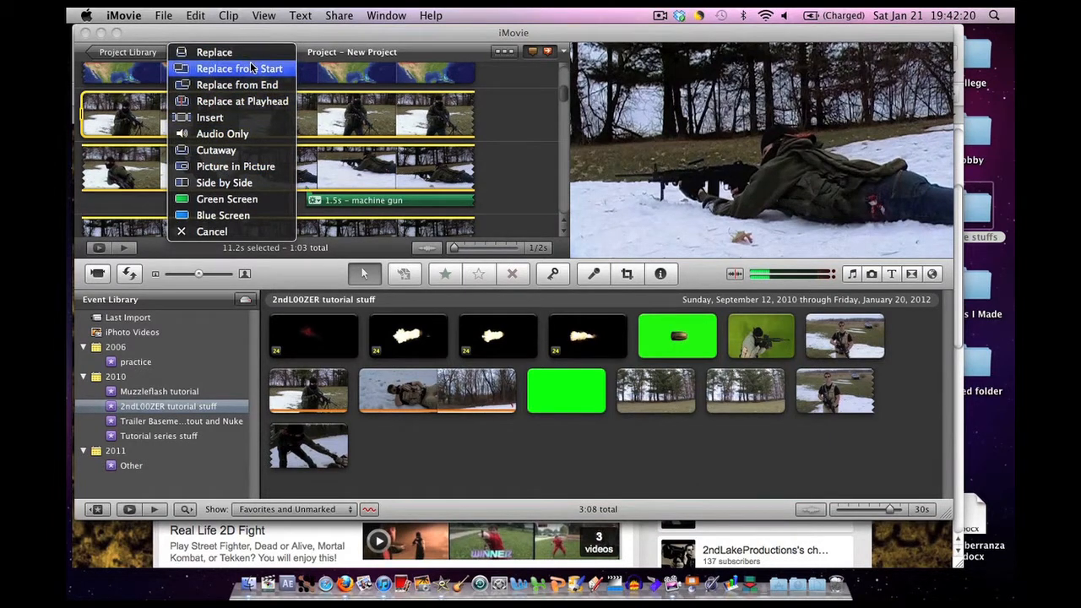
{"action": "mouse_move", "coordinate": [285, 80]}
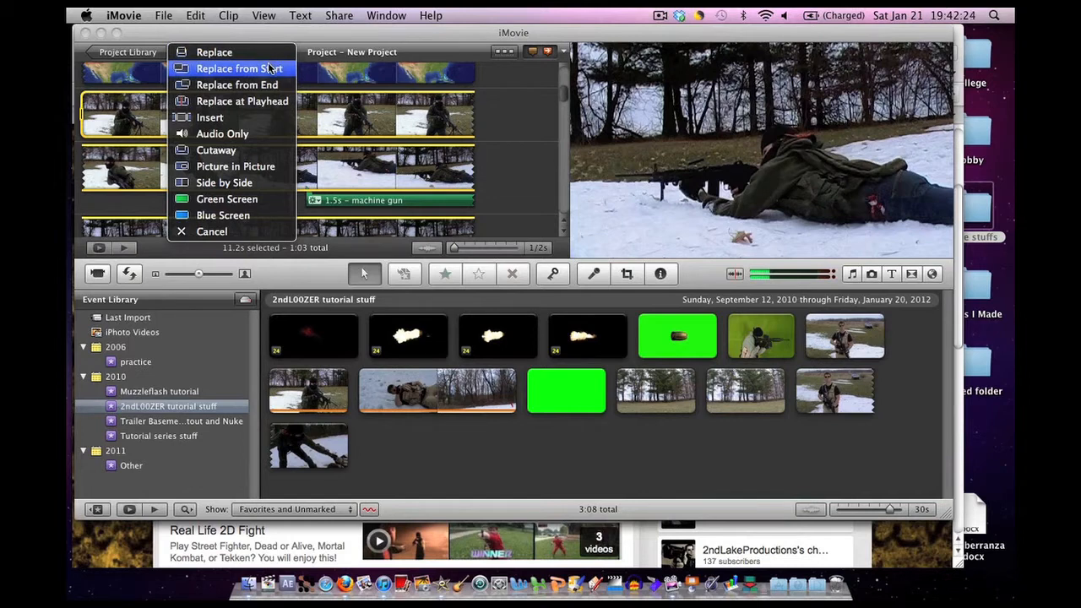
{"action": "mouse_move", "coordinate": [228, 51]}
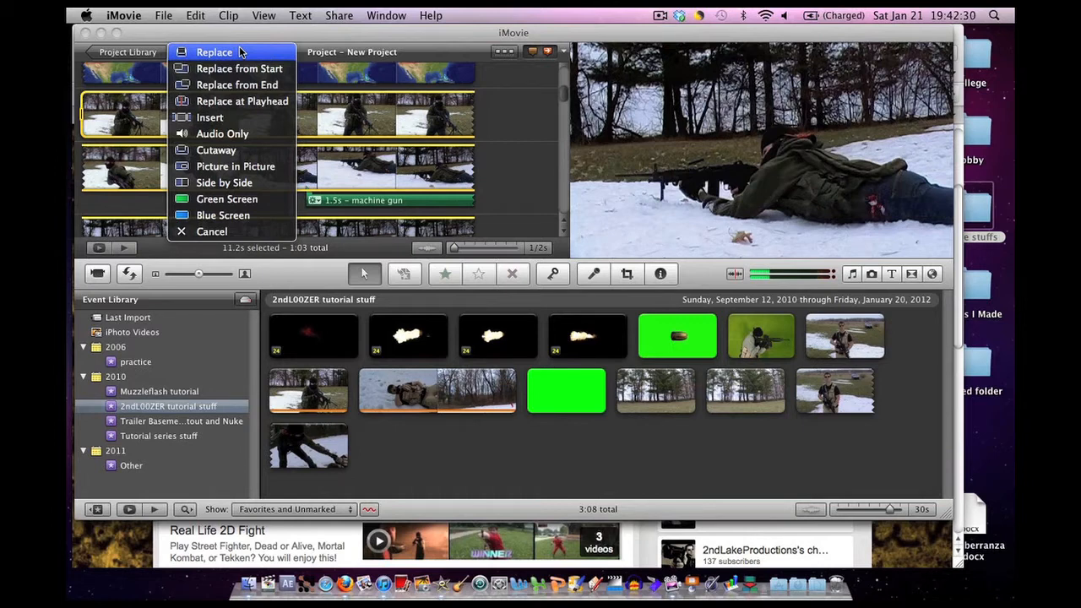
{"action": "mouse_move", "coordinate": [239, 69]}
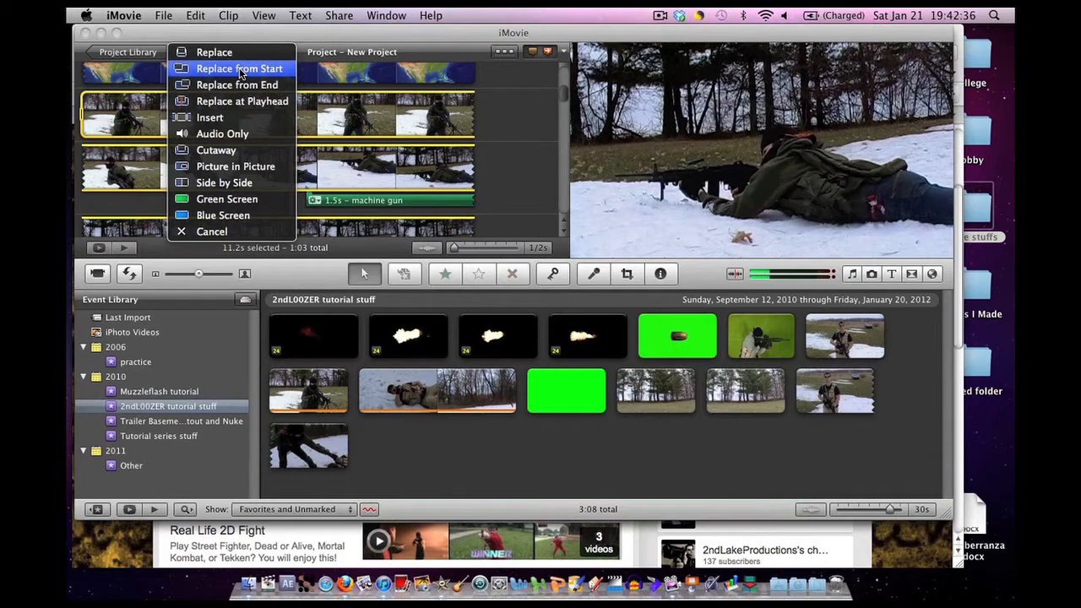
{"action": "mouse_move", "coordinate": [237, 84]}
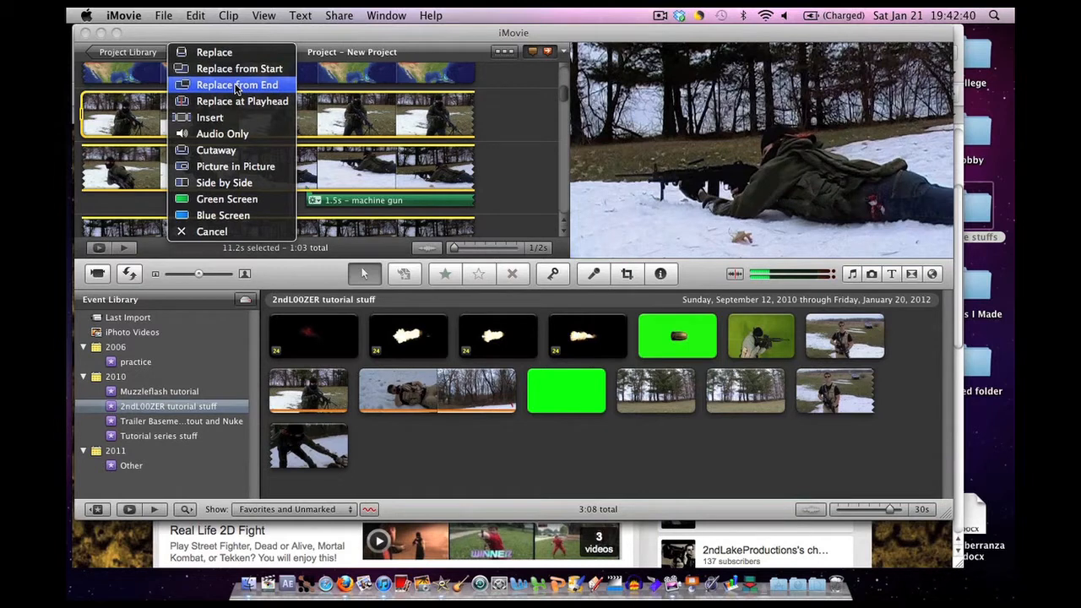
{"action": "mouse_move", "coordinate": [243, 101]}
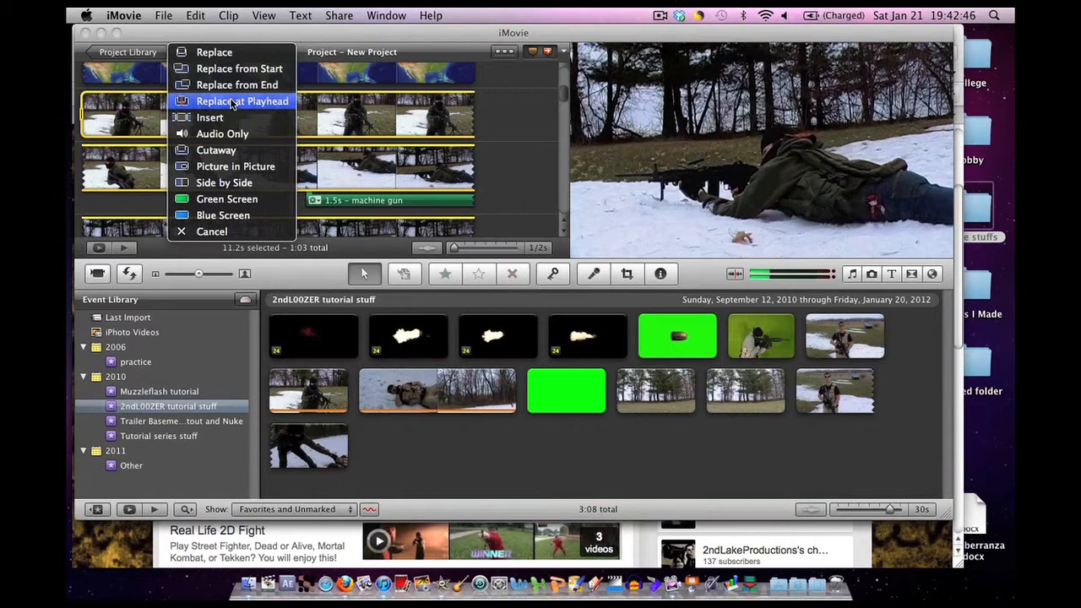
{"action": "mouse_move", "coordinate": [210, 118]}
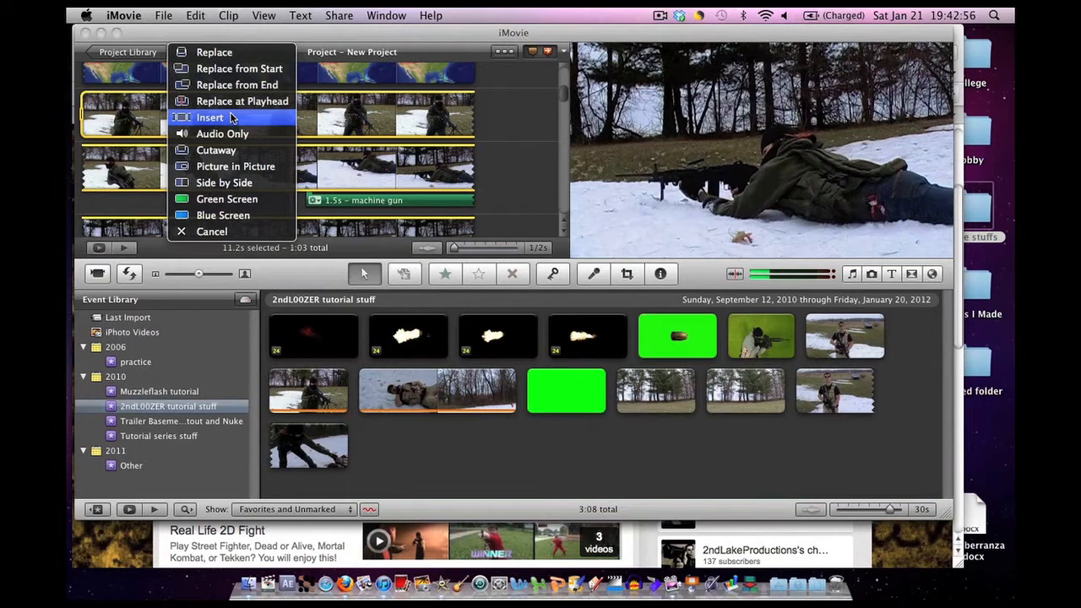
{"action": "mouse_move", "coordinate": [222, 133]}
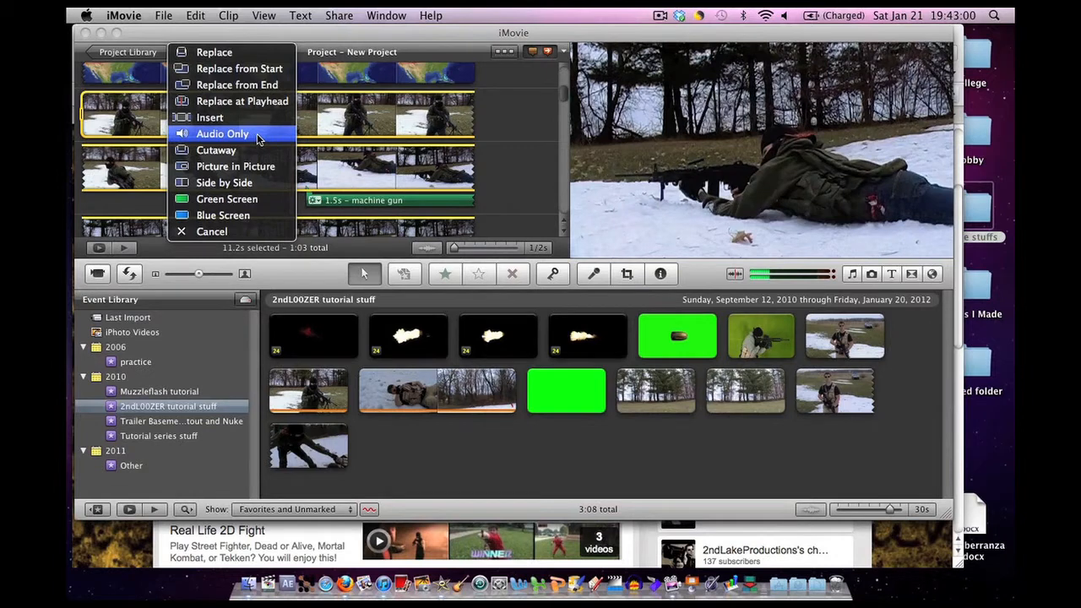
{"action": "mouse_move", "coordinate": [216, 149]}
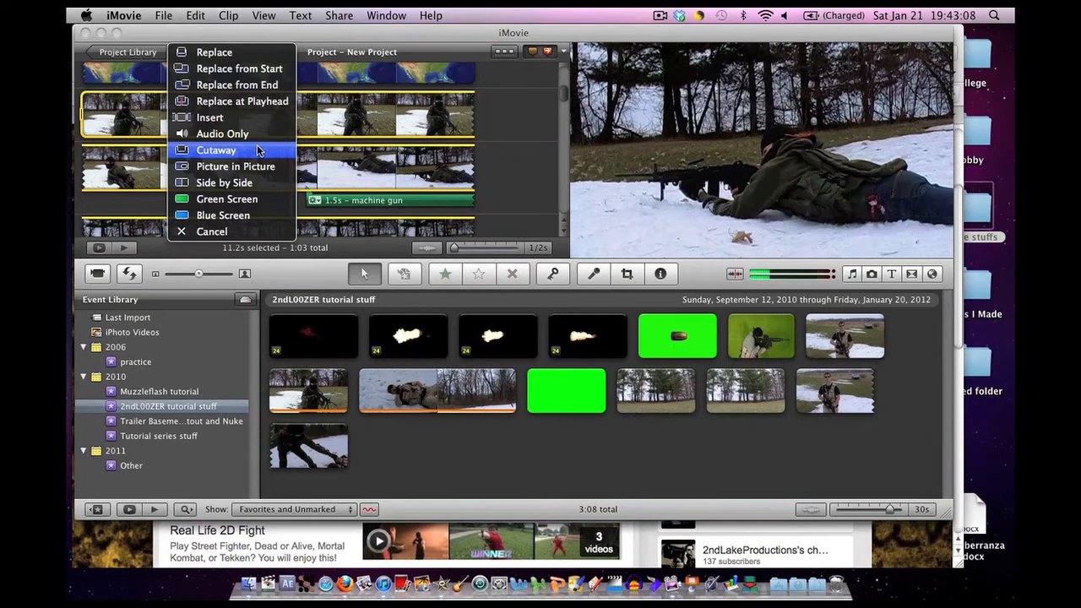
{"action": "mouse_move", "coordinate": [222, 154]}
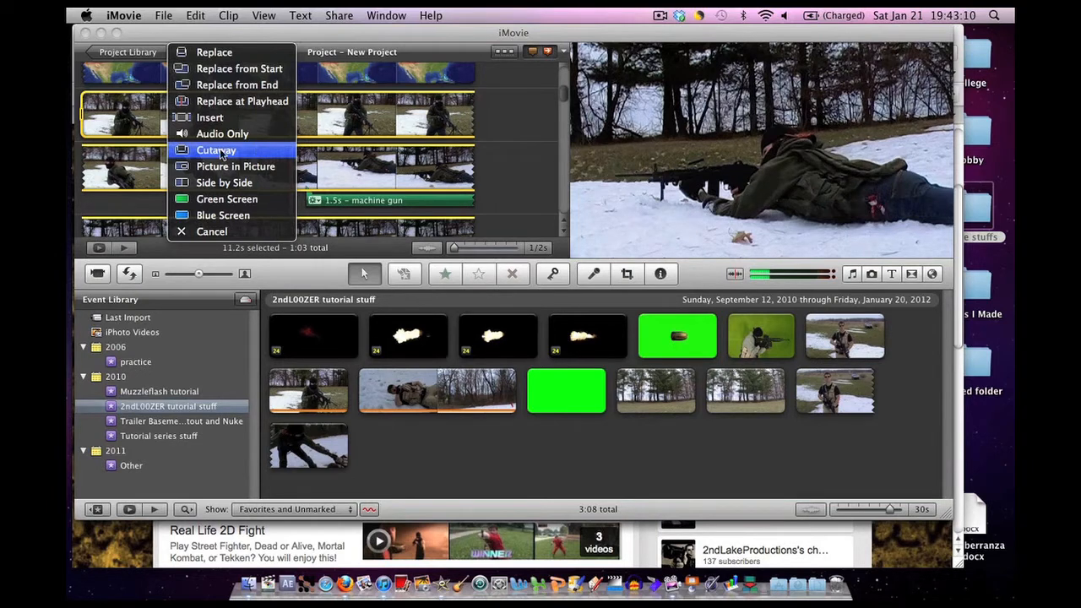
{"action": "mouse_move", "coordinate": [235, 166]}
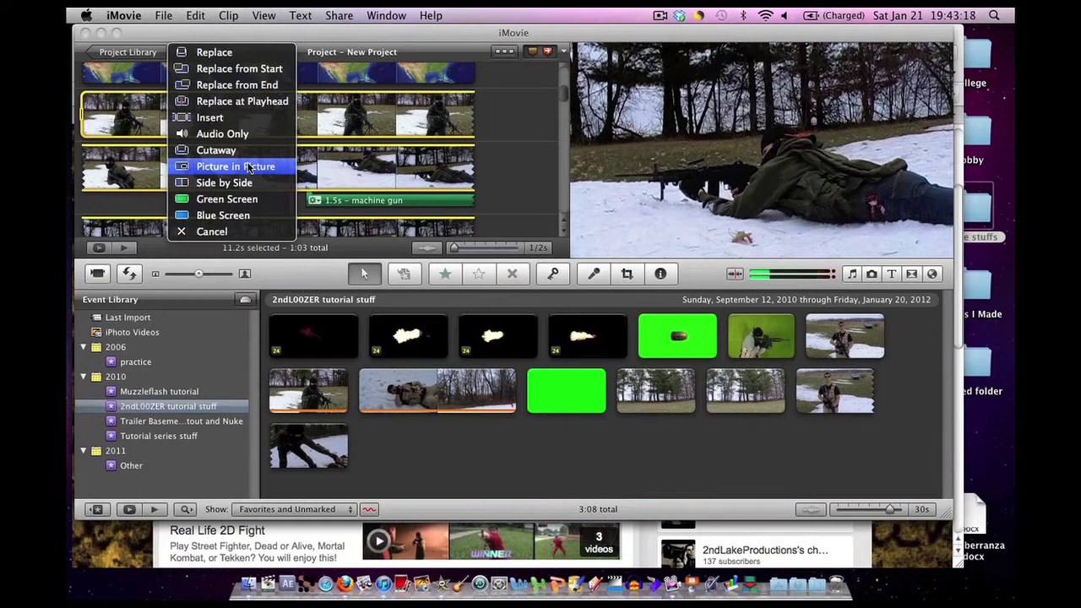
{"action": "mouse_move", "coordinate": [224, 182]}
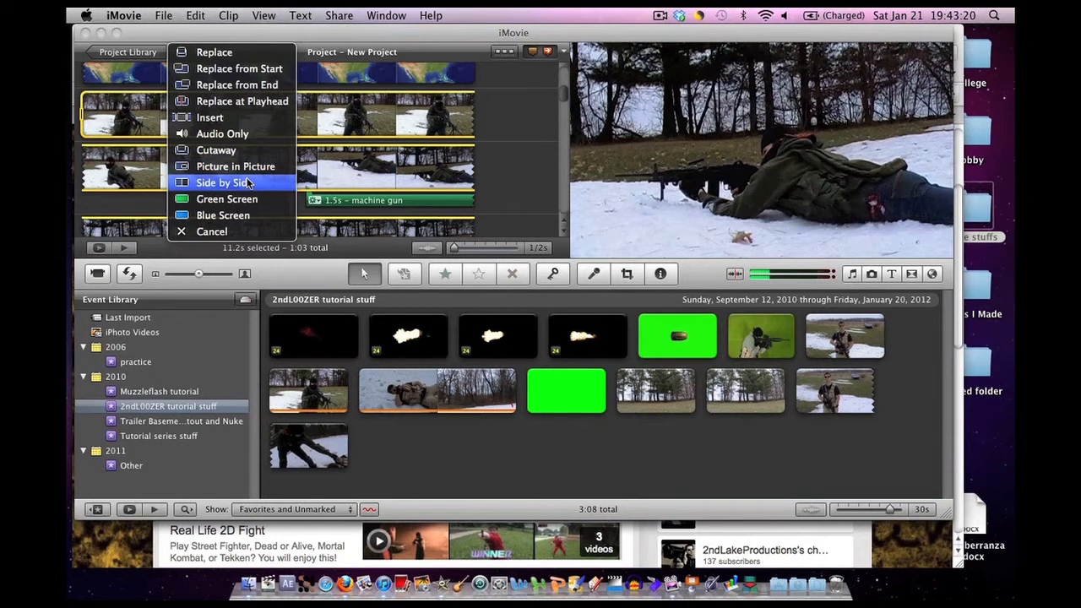
{"action": "mouse_move", "coordinate": [226, 198]}
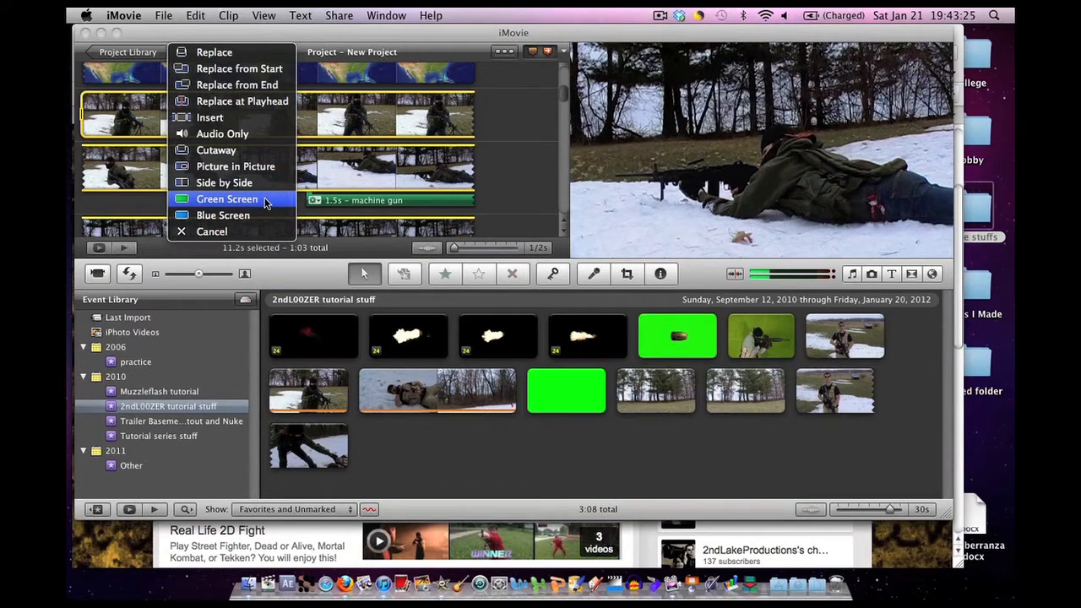
{"action": "mouse_move", "coordinate": [224, 215]}
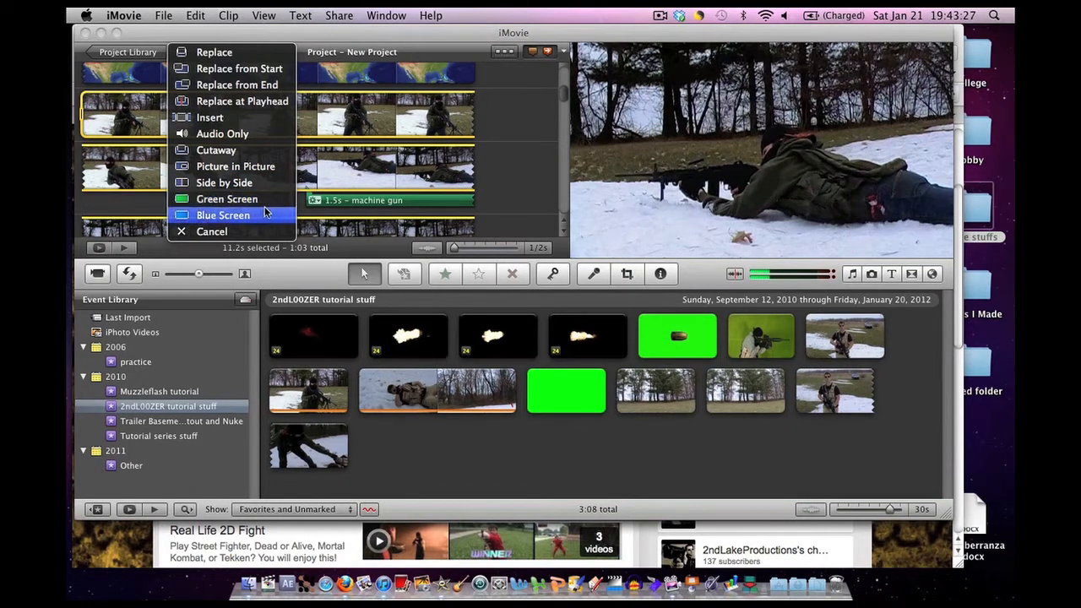
{"action": "mouse_move", "coordinate": [260, 235]}
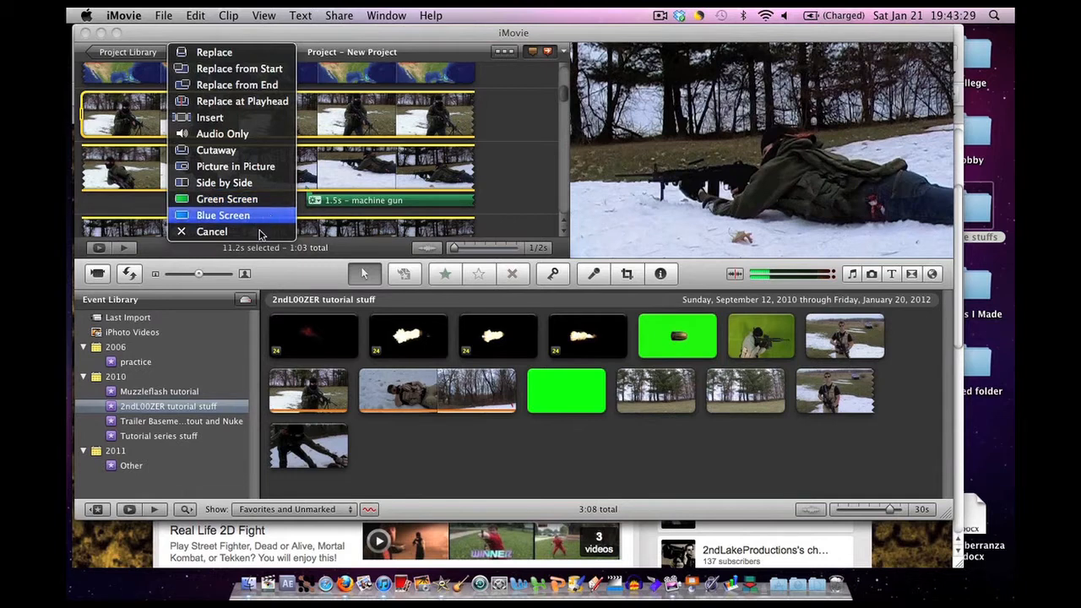
{"action": "mouse_move", "coordinate": [260, 237]}
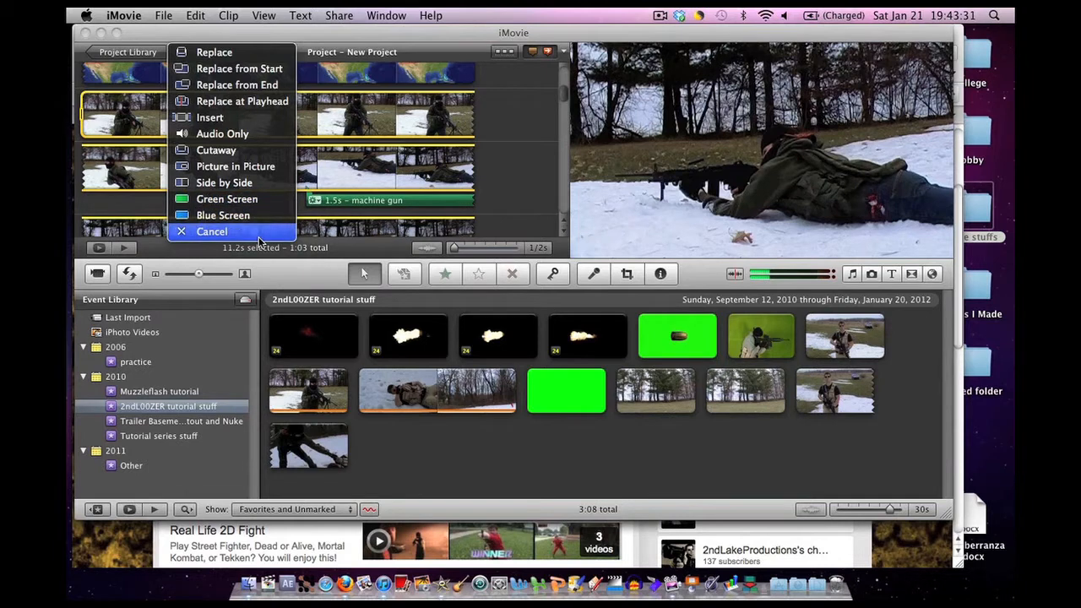
{"action": "mouse_move", "coordinate": [236, 166]}
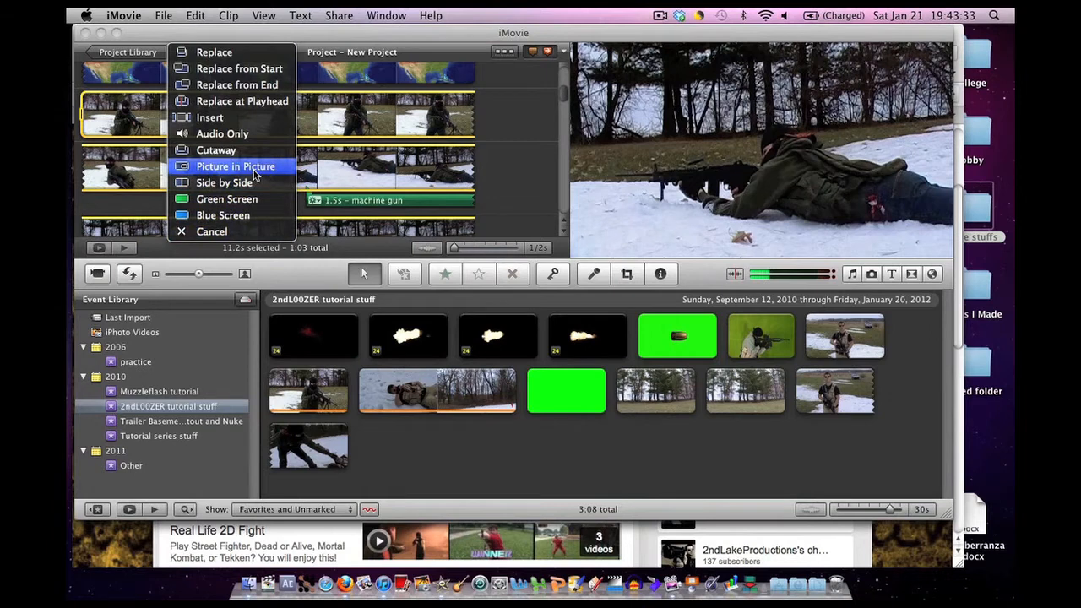
Step: Overlay the 1.9-second muzzle-flash clip on the machine-gun clip as Picture in Picture
{"action": "left_click", "coordinate": [235, 167]}
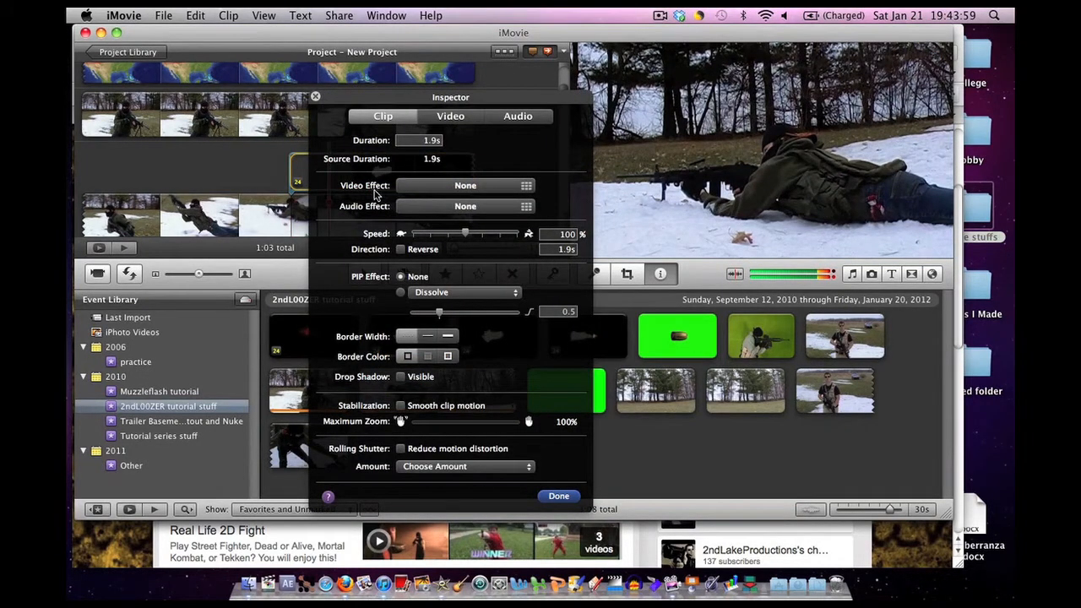
{"action": "mouse_move", "coordinate": [366, 198]}
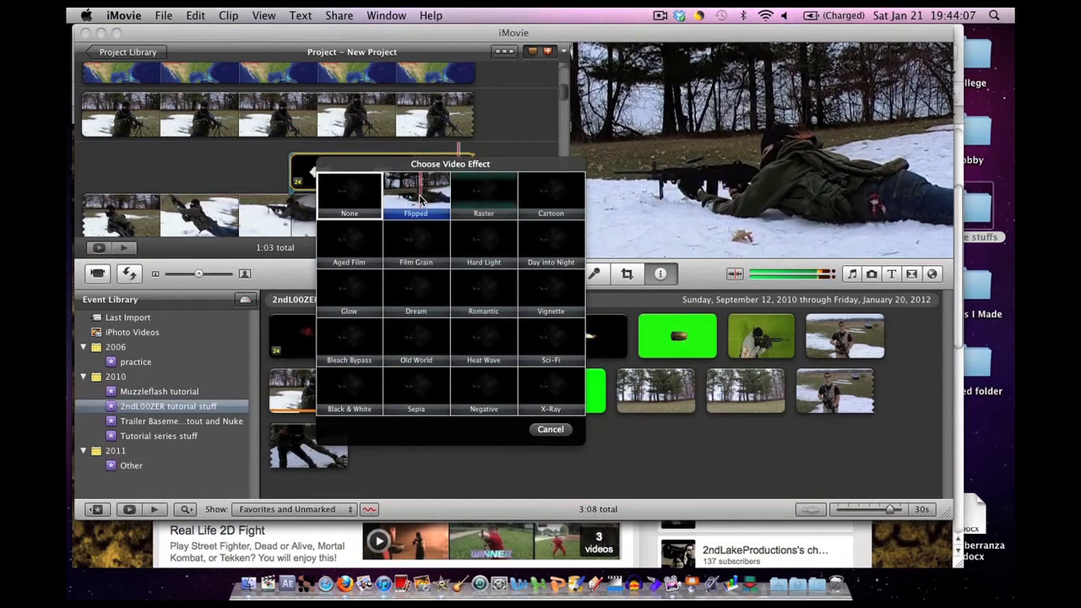
Step: Apply the Flipped video effect to the muzzle-flash overlay clip
{"action": "double_click", "coordinate": [416, 196]}
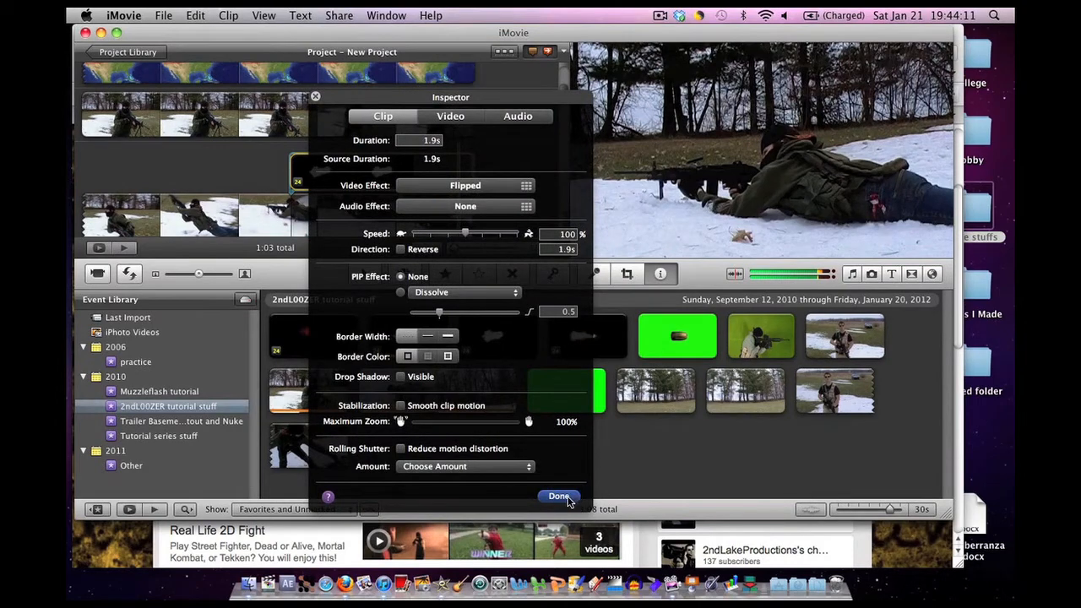
Step: Close the overlay's clip settings to preview the flipped flash over the gunfire
{"action": "left_click", "coordinate": [558, 496]}
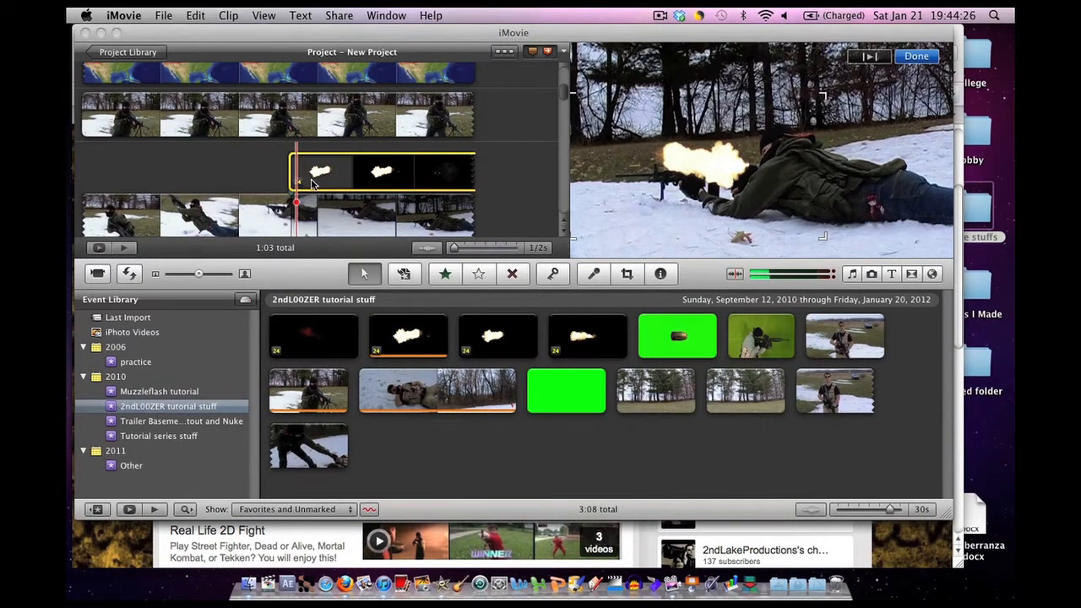
Step: Crop the muzzle-flash overlay to the flash and select it to adjust placement
{"action": "left_click", "coordinate": [313, 171]}
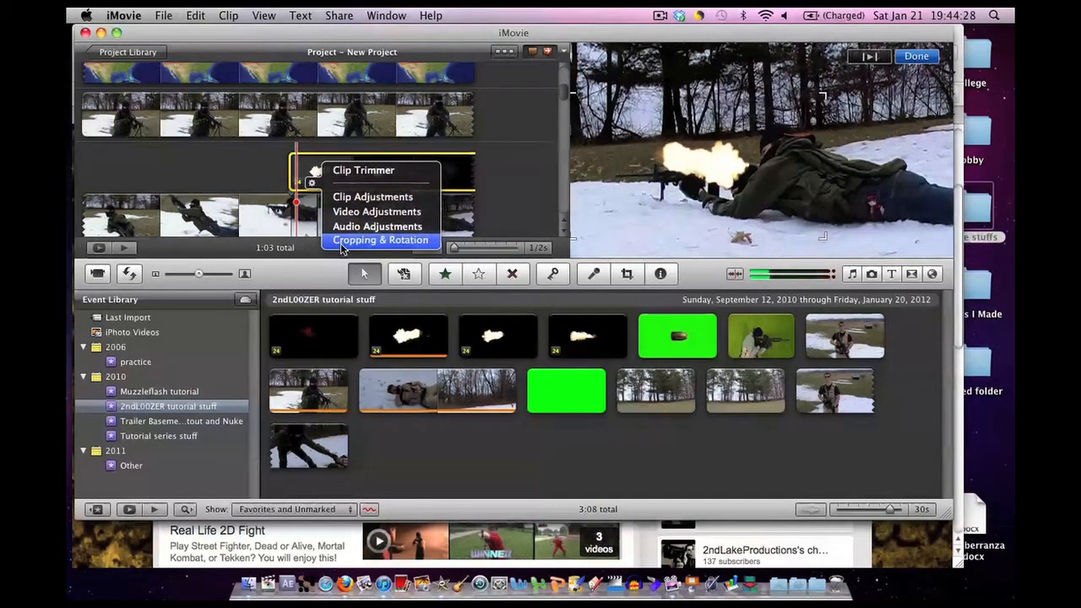
{"action": "left_click", "coordinate": [380, 240]}
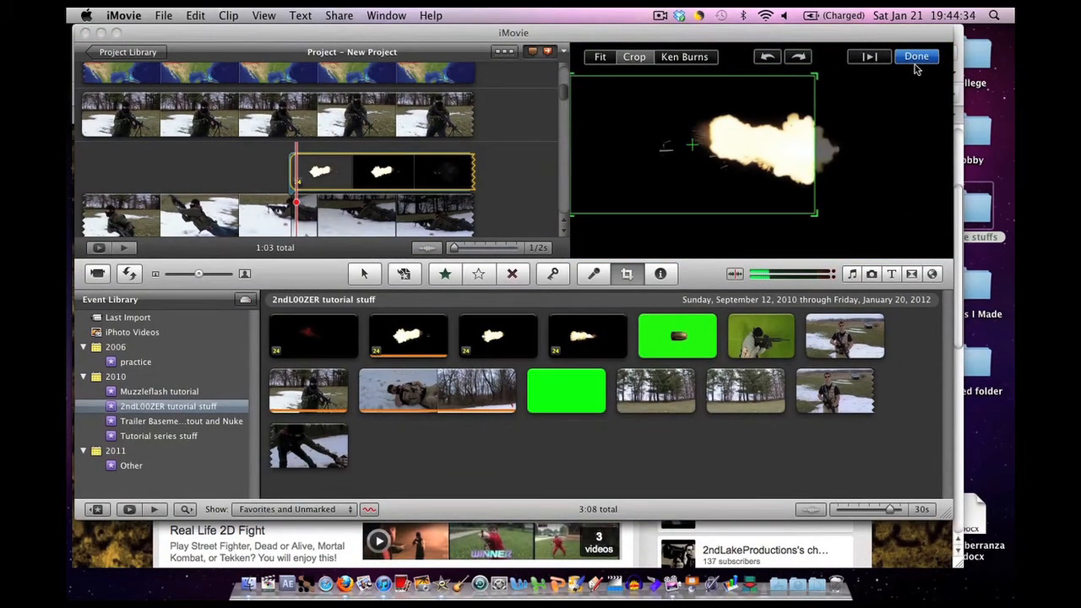
{"action": "left_click", "coordinate": [916, 56]}
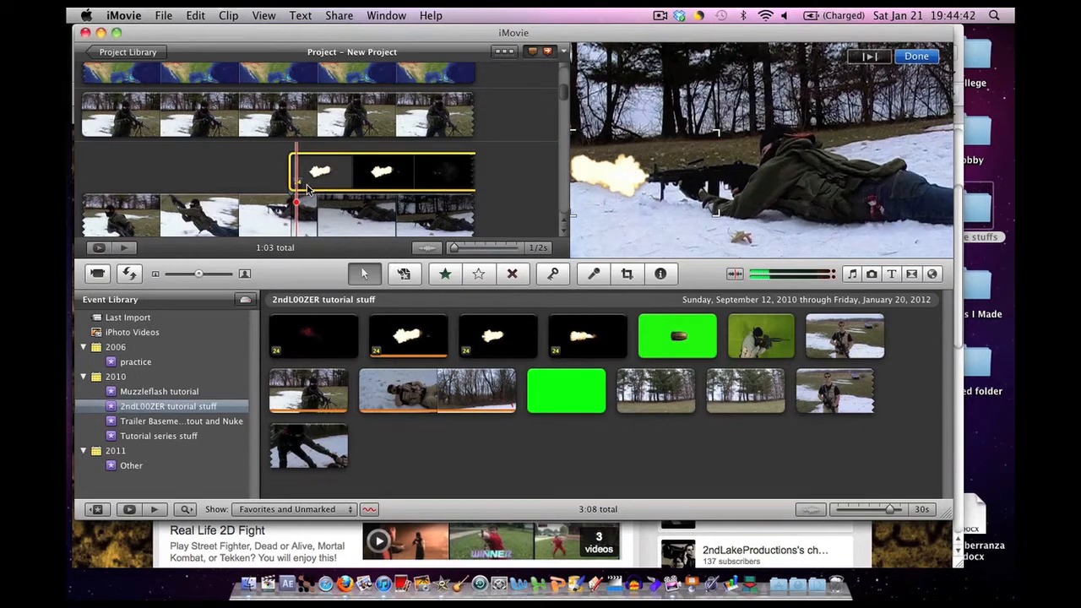
{"action": "left_click", "coordinate": [626, 274]}
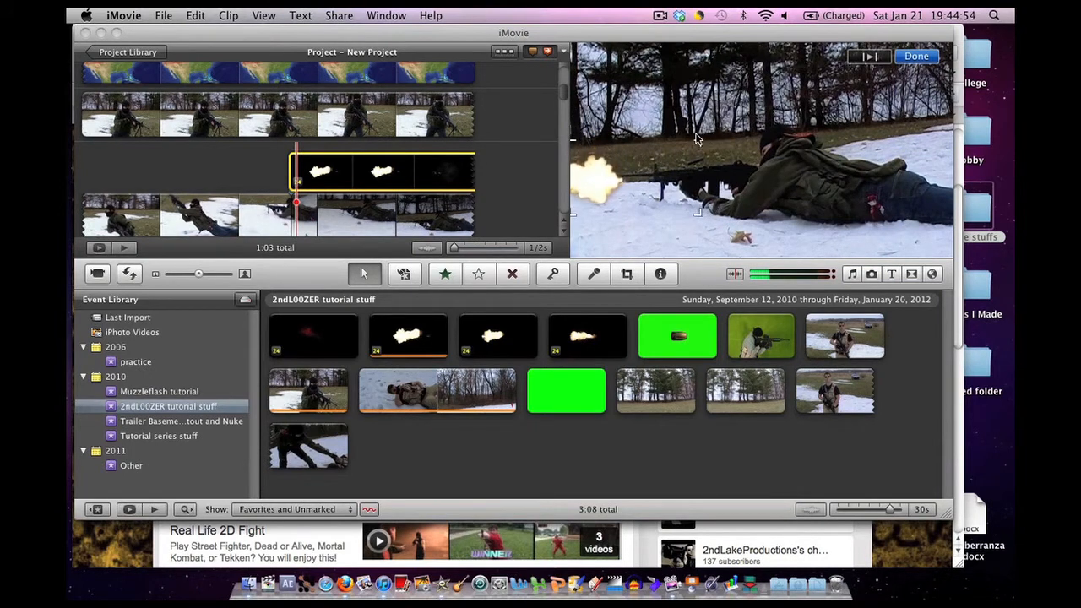
{"action": "mouse_move", "coordinate": [591, 183]}
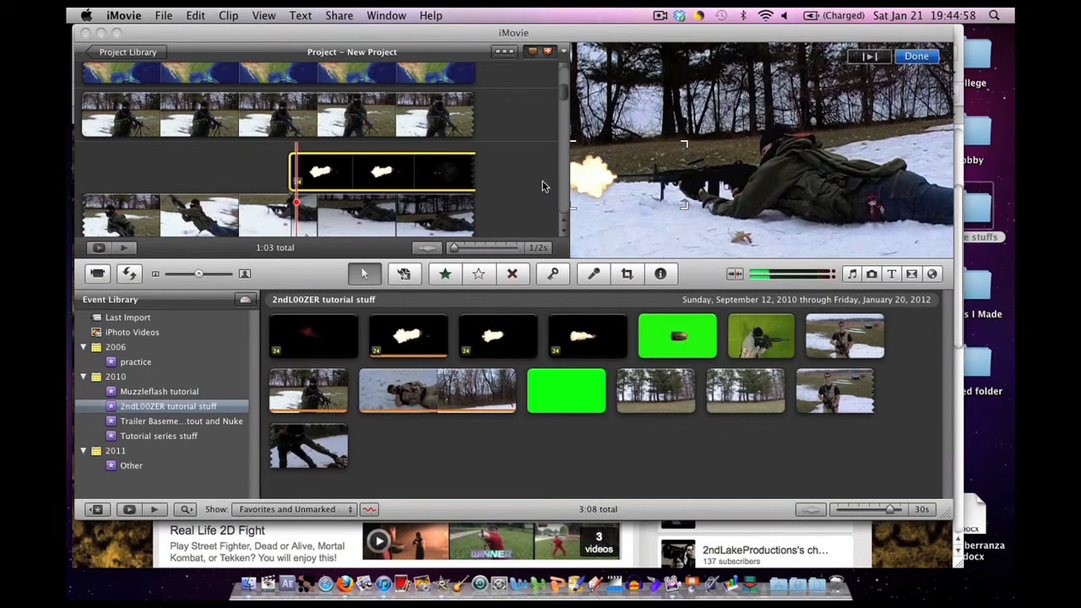
{"action": "mouse_move", "coordinate": [539, 186]}
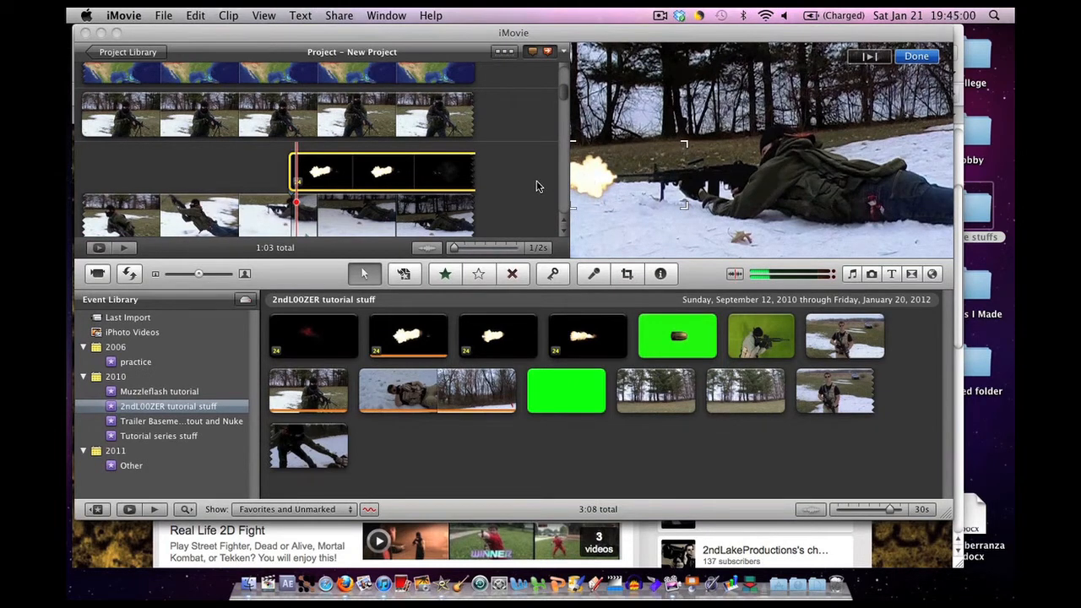